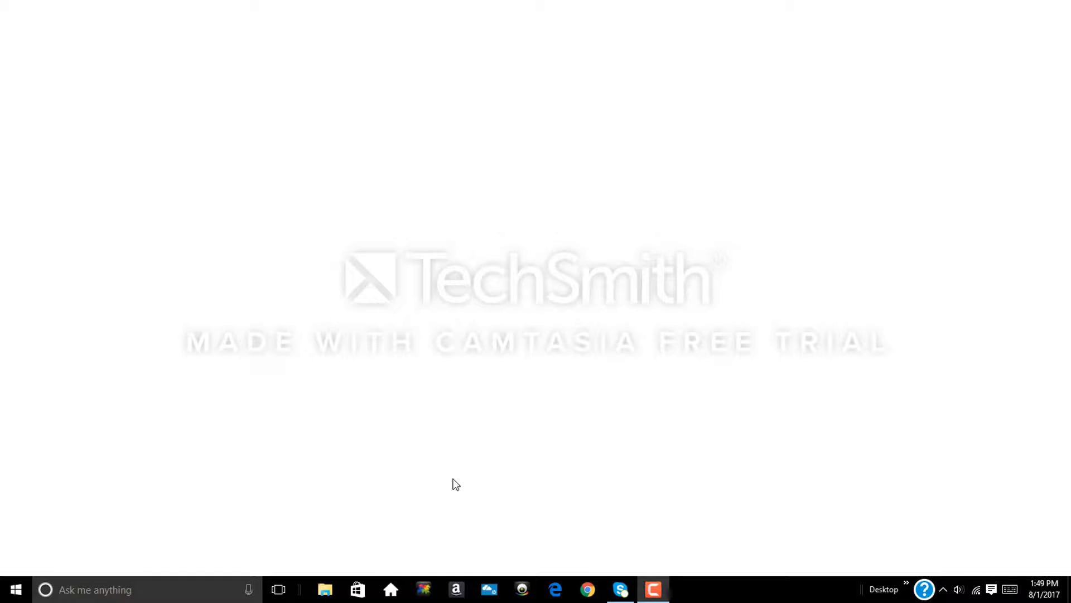
# - Search the web for panzoid from Chrome and choose the 'Panzoid.com - Official Site' result
pyautogui.click(585, 589)
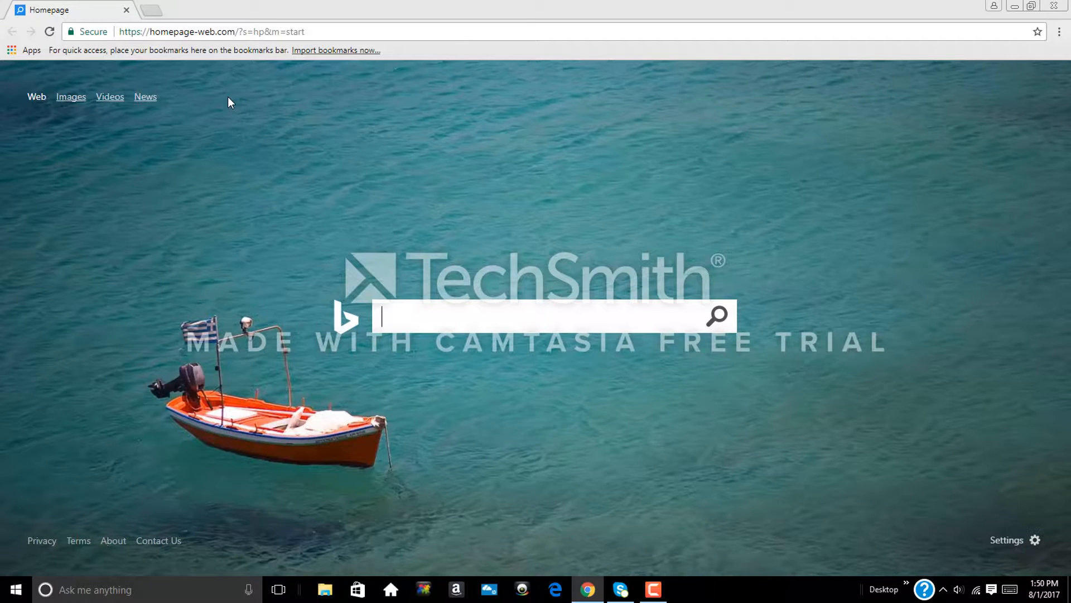
pyautogui.write('panzoid')
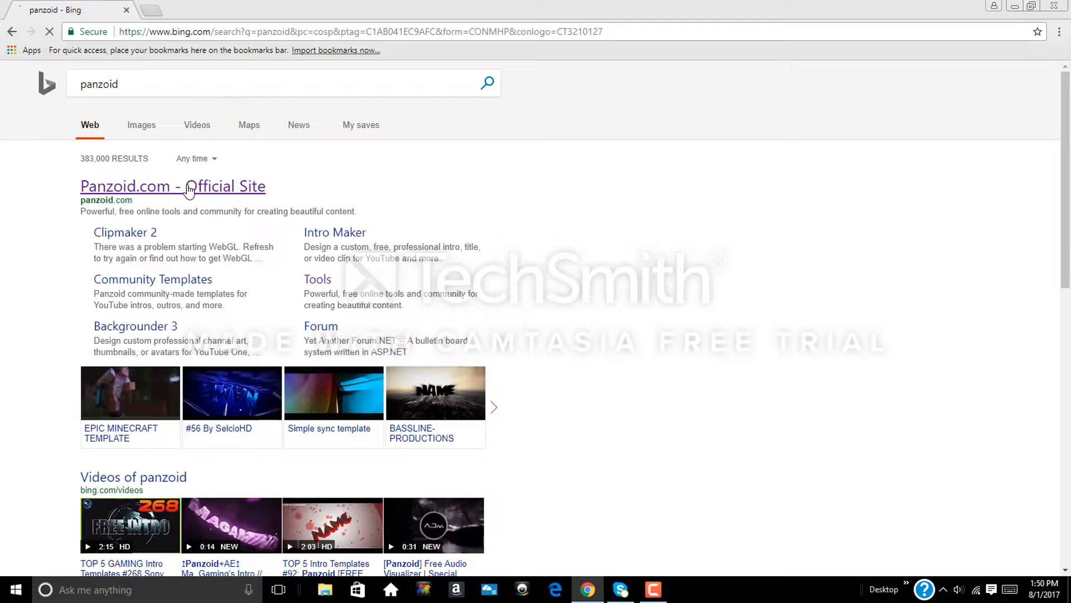
pyautogui.click(172, 186)
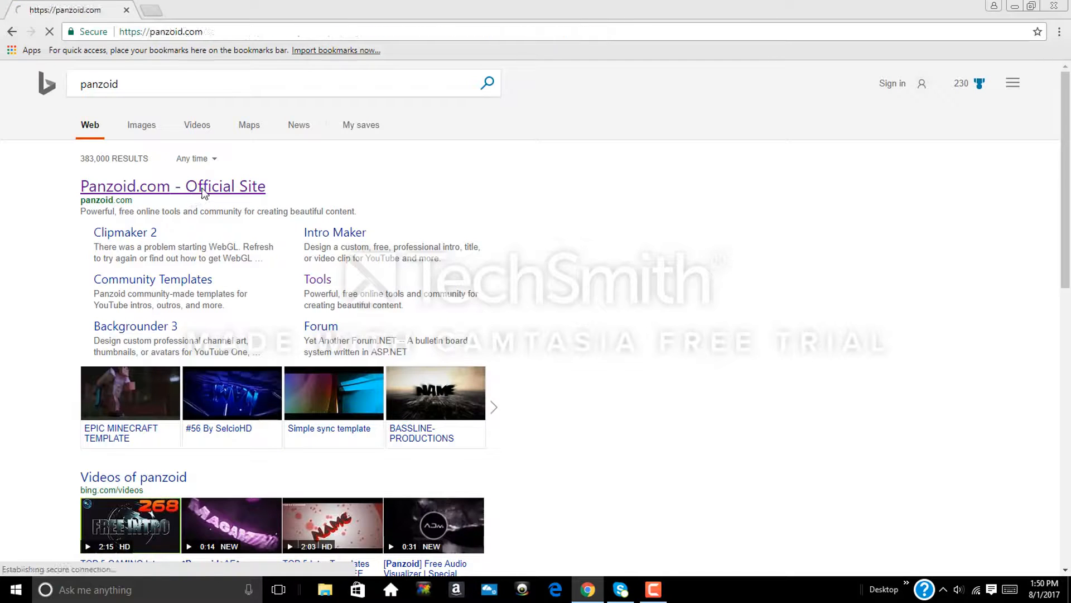
# - Browse the Panzoid homepage and preview the INSANE C4D LOOK! template page
pyautogui.click(172, 186)
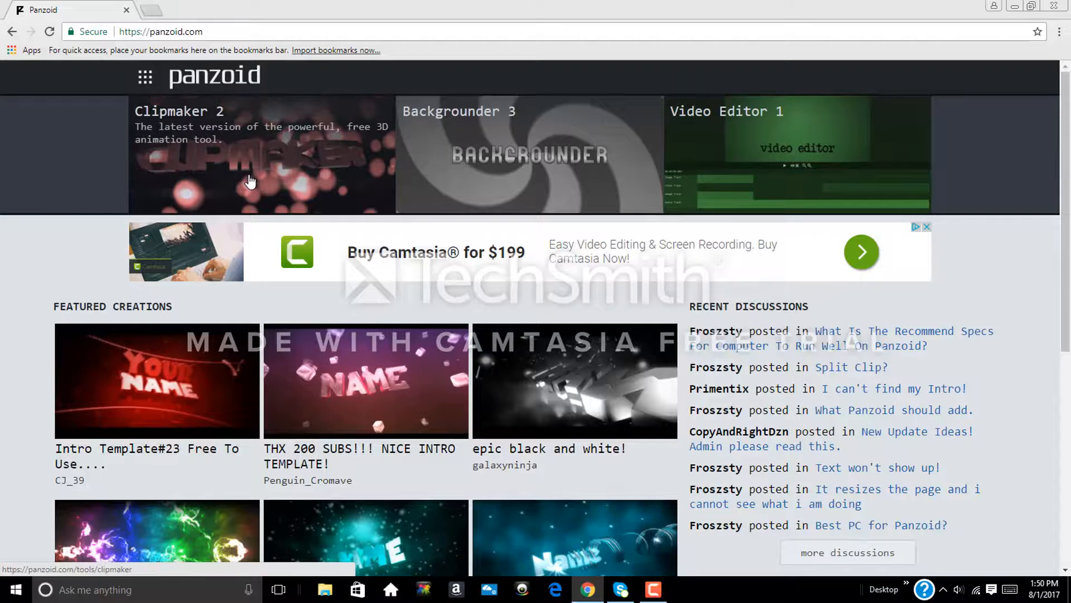
pyautogui.scroll(-3)
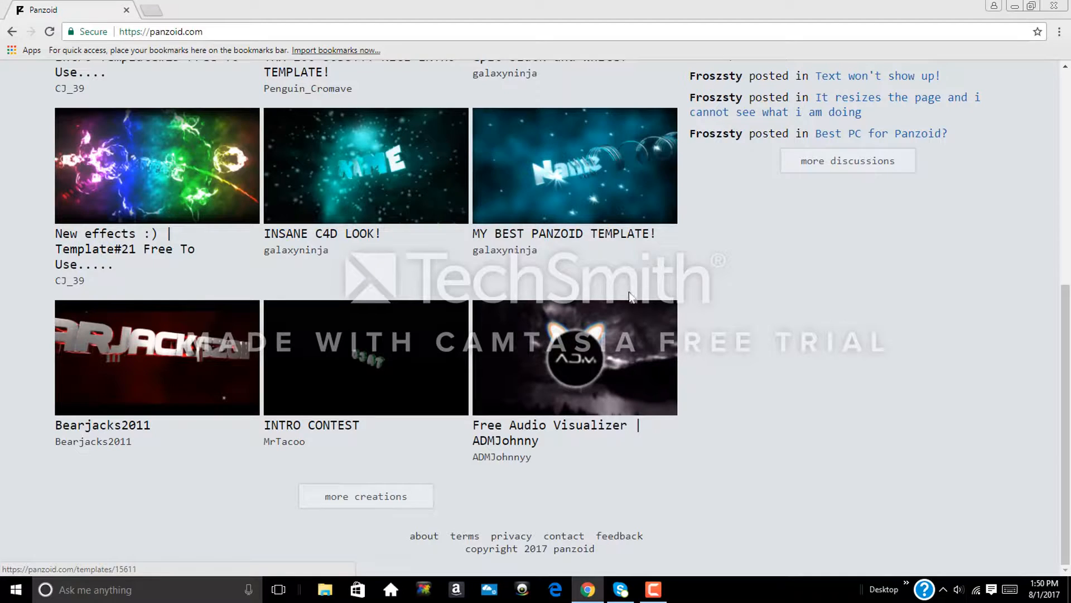
pyautogui.scroll(3)
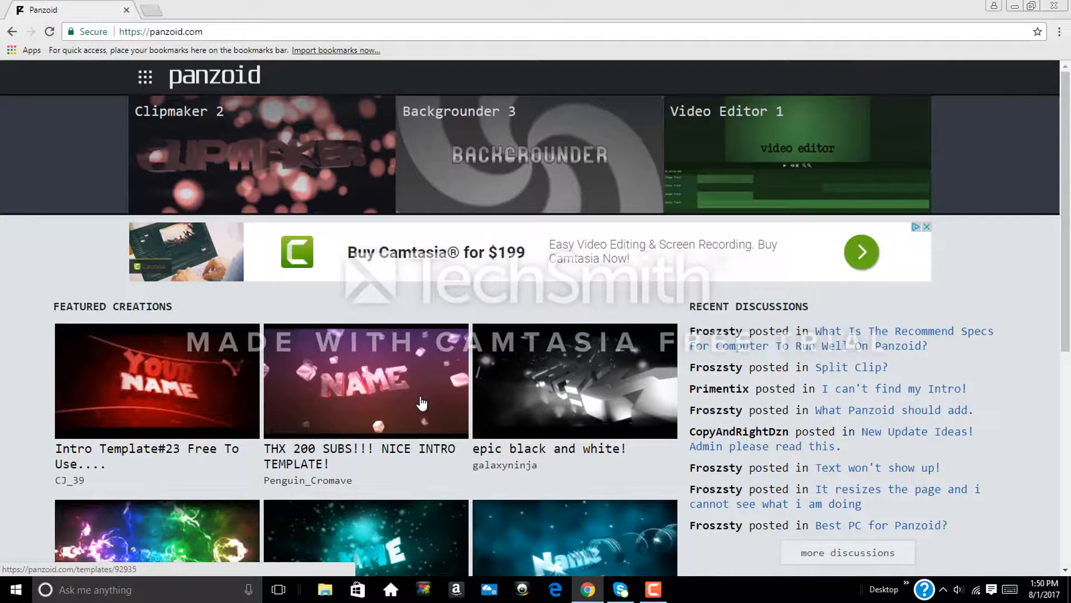
pyautogui.scroll(-3)
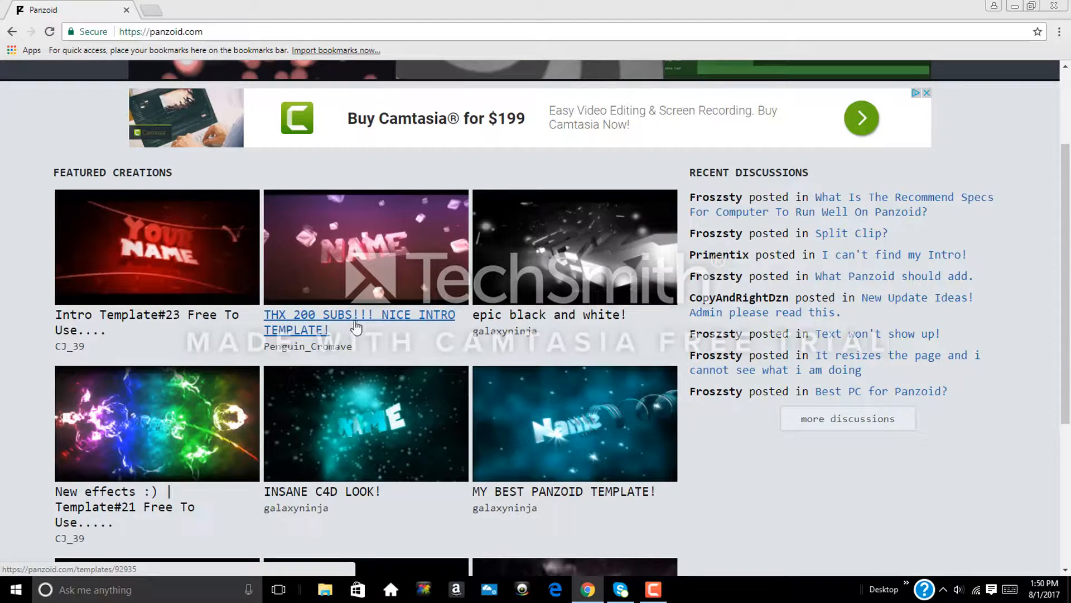
pyautogui.moveTo(615, 334)
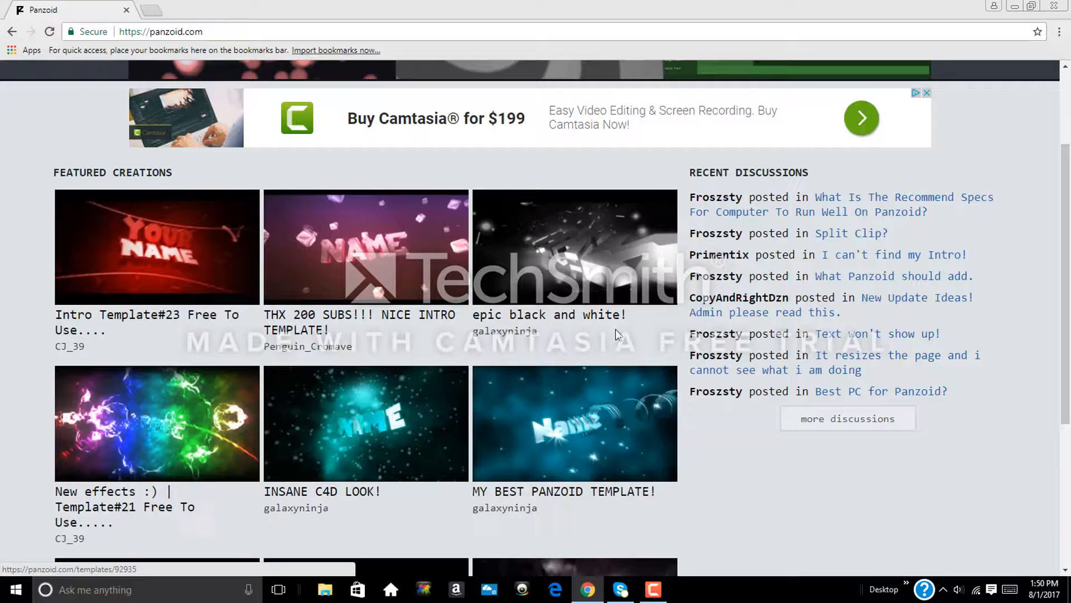
pyautogui.moveTo(549, 314)
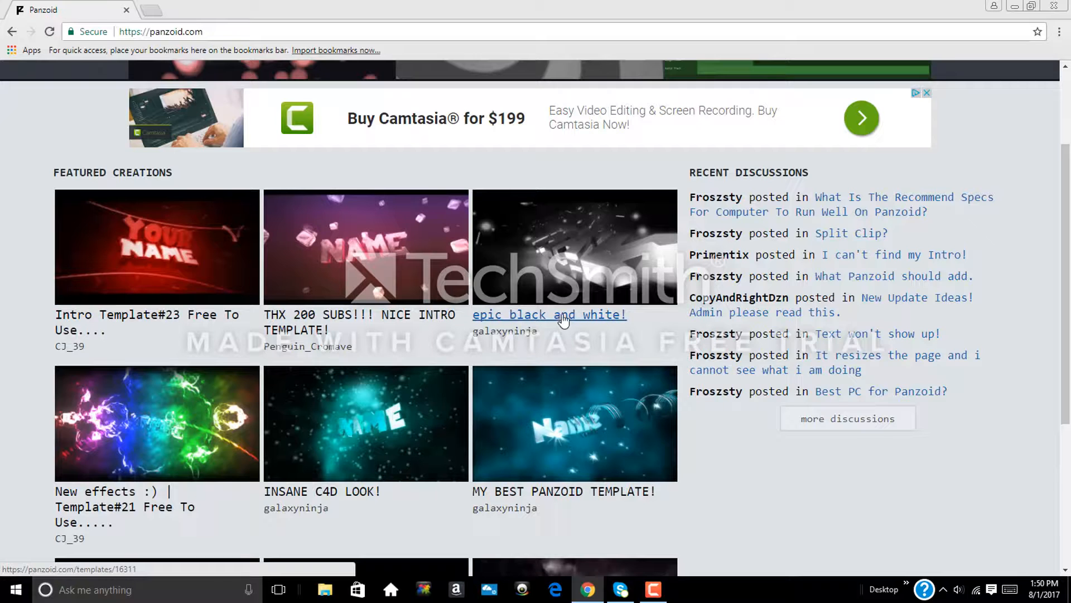
pyautogui.scroll(-3)
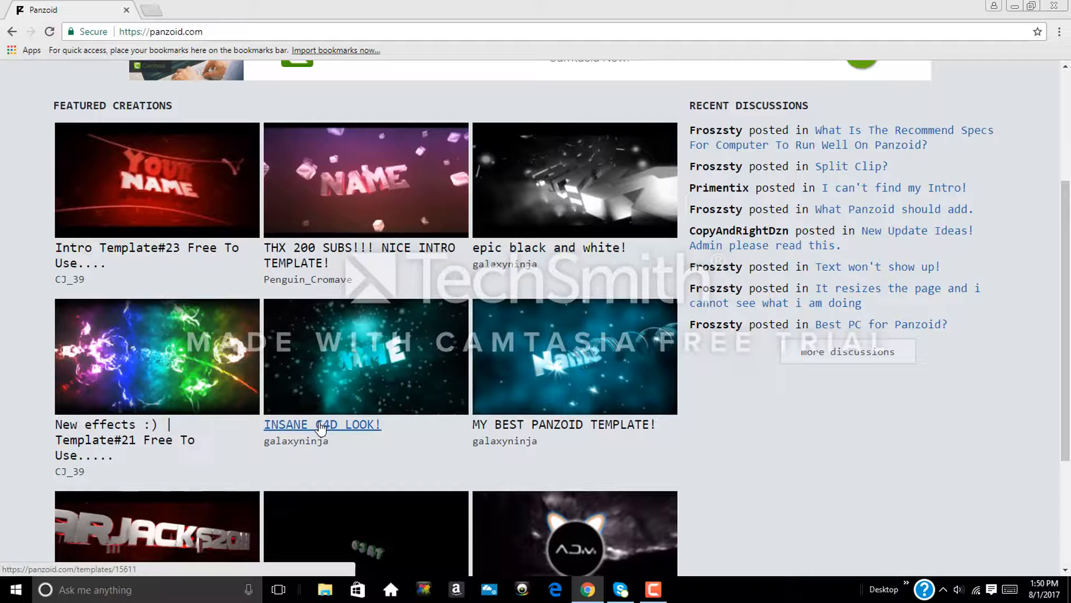
pyautogui.click(322, 424)
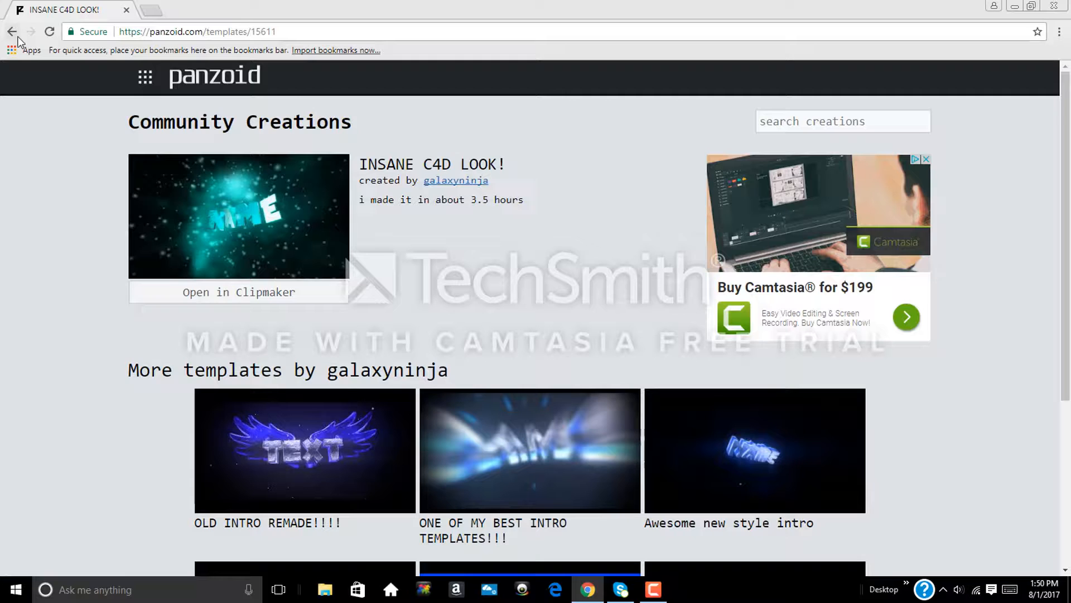
# - Return to the Panzoid home page and scroll down through the featured creations
pyautogui.click(13, 31)
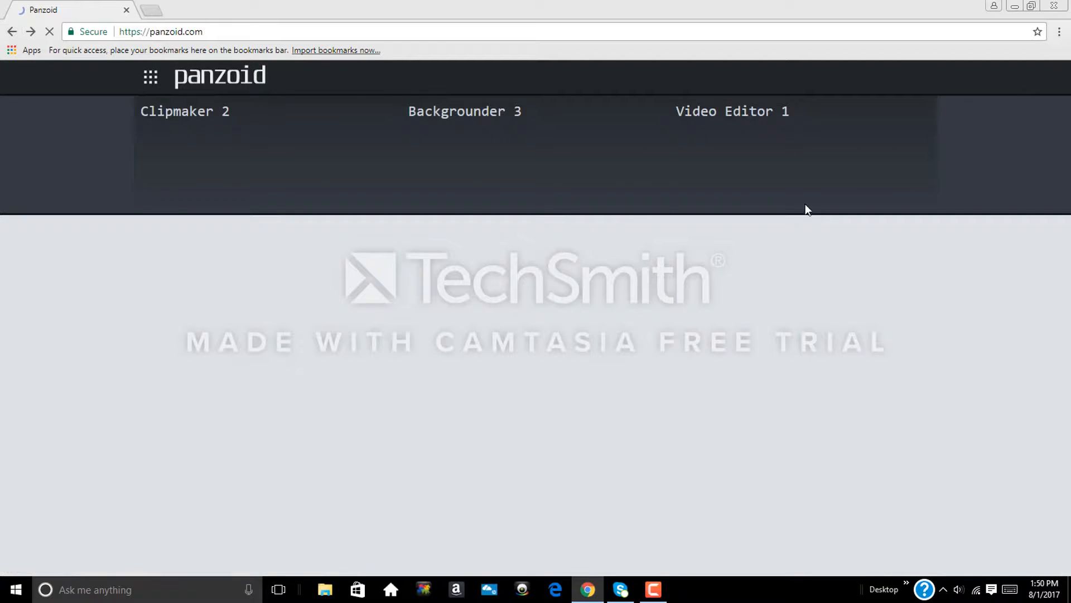
pyautogui.scroll(-3)
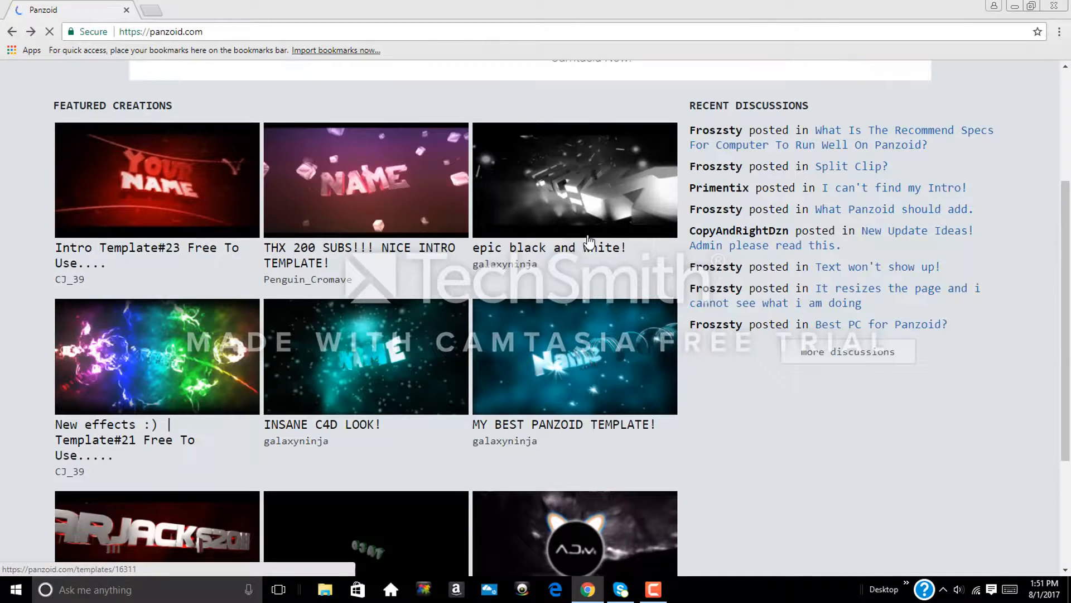
pyautogui.scroll(-3)
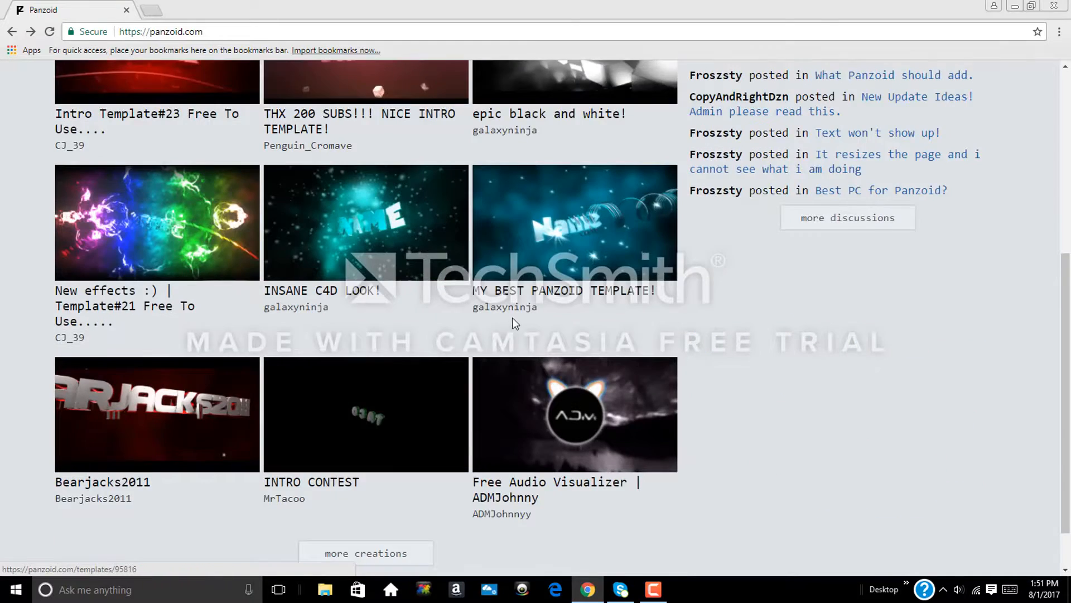
pyautogui.scroll(-3)
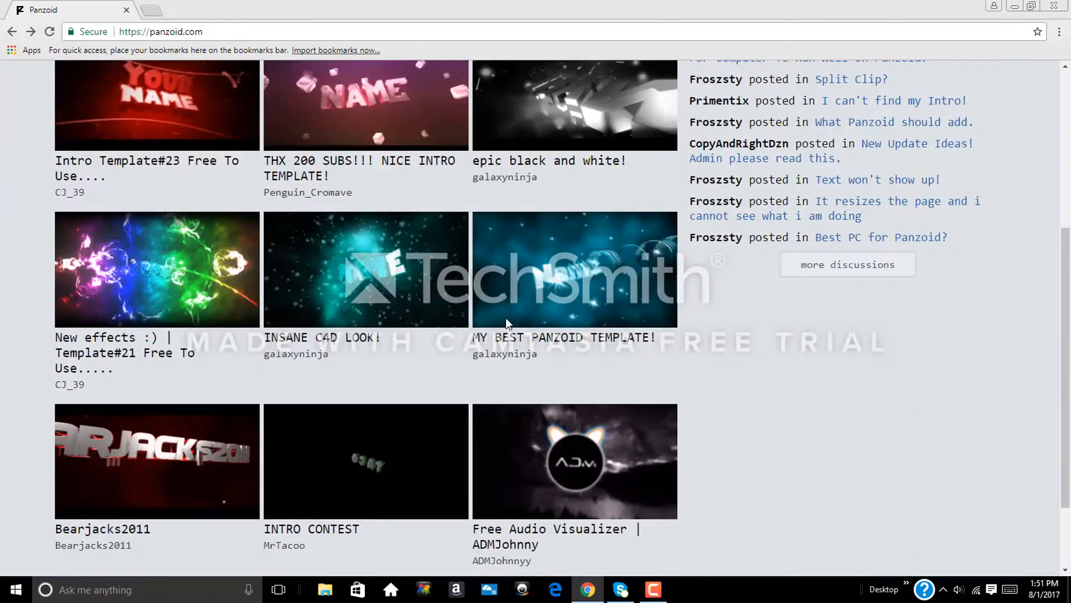
pyautogui.scroll(-3)
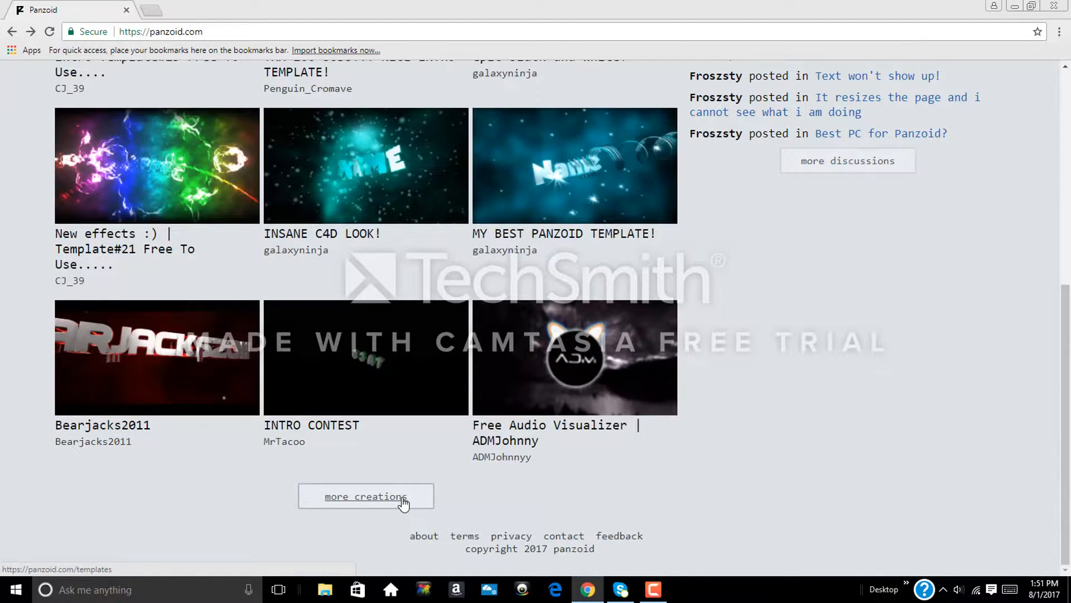
# - Go to the full community creations list and expand the Popular templates
pyautogui.click(366, 495)
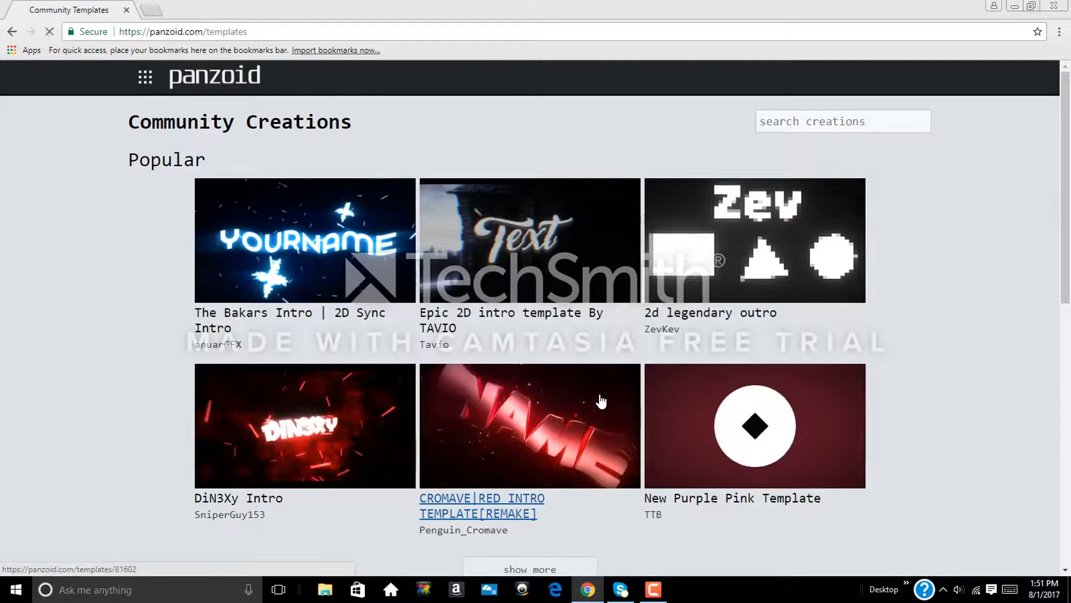
pyautogui.scroll(-3)
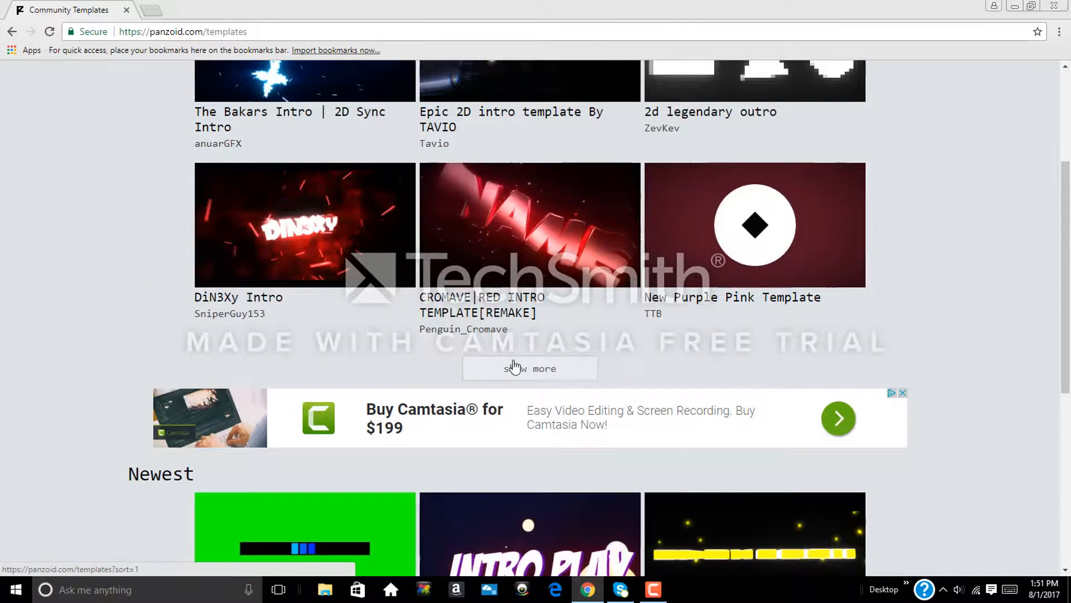
pyautogui.click(529, 368)
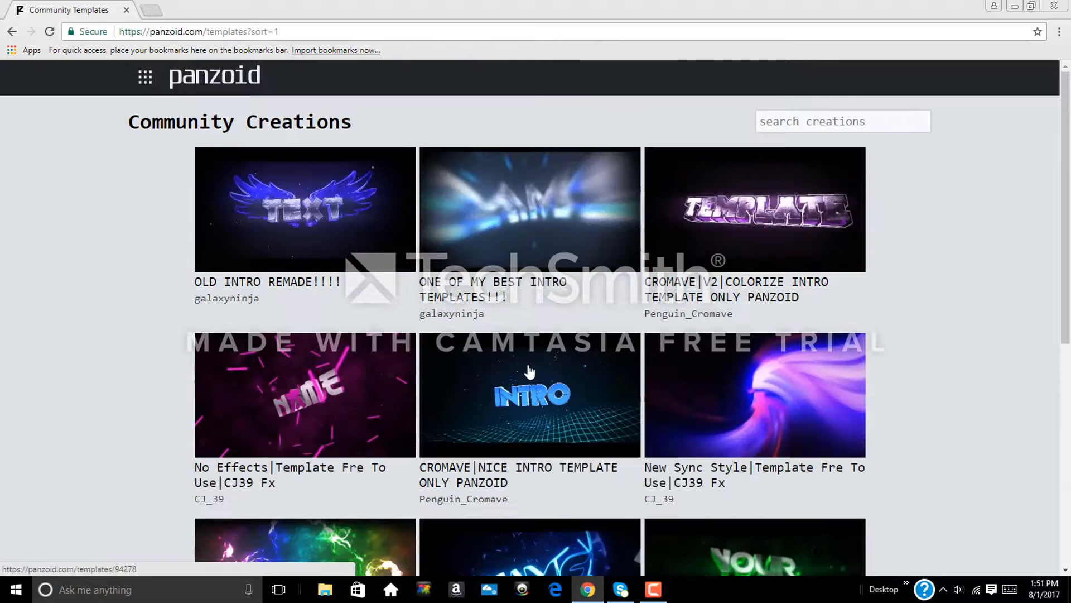
pyautogui.scroll(-3)
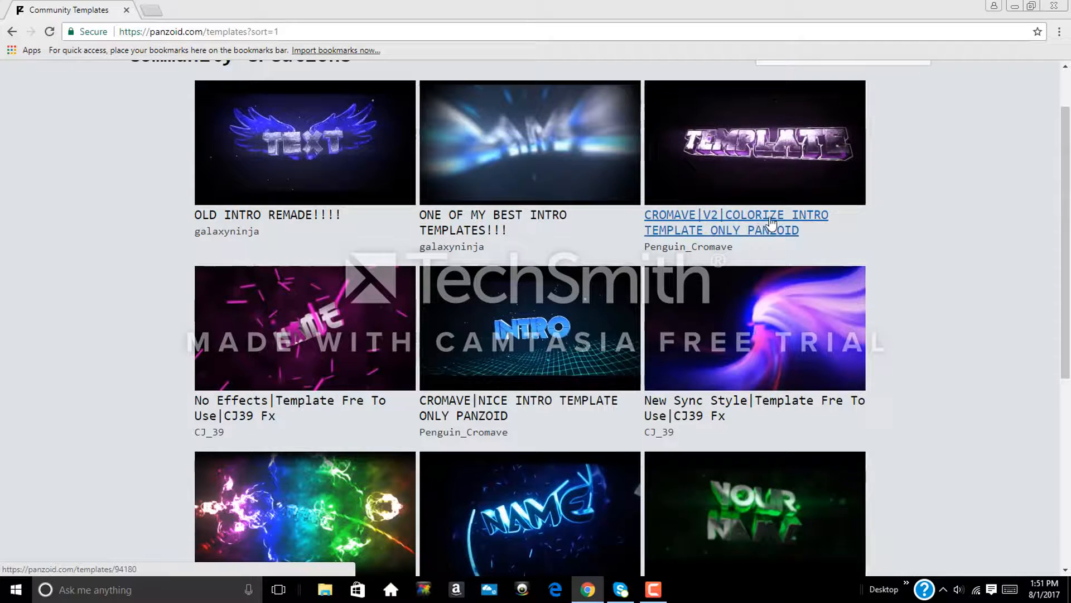
# - Open the CROMAVE|V2|COLORIZE INTRO TEMPLATE ONLY PANZOID page
pyautogui.click(735, 215)
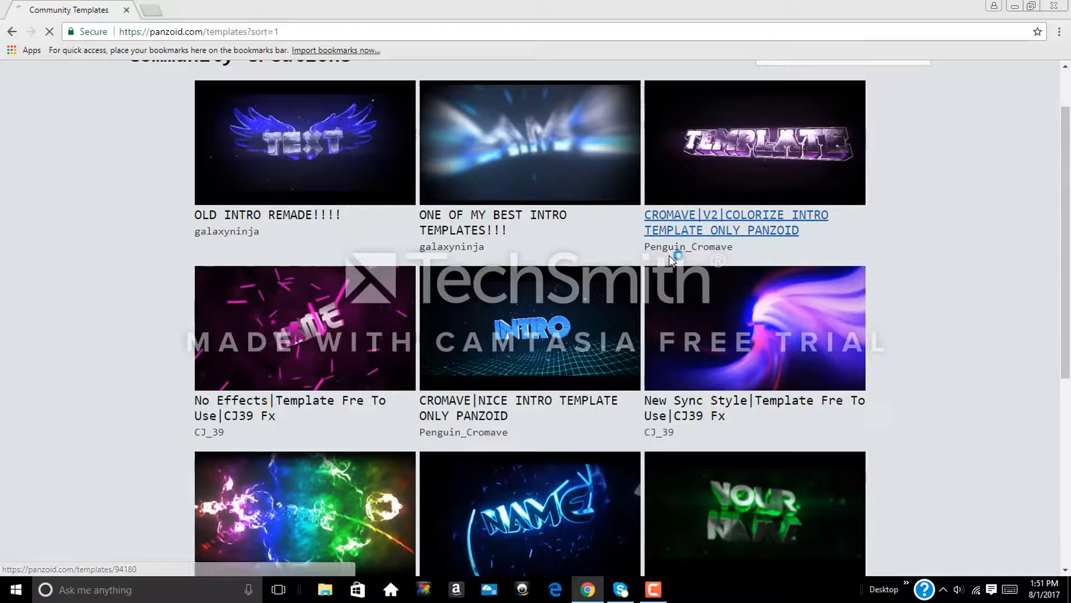
pyautogui.click(736, 222)
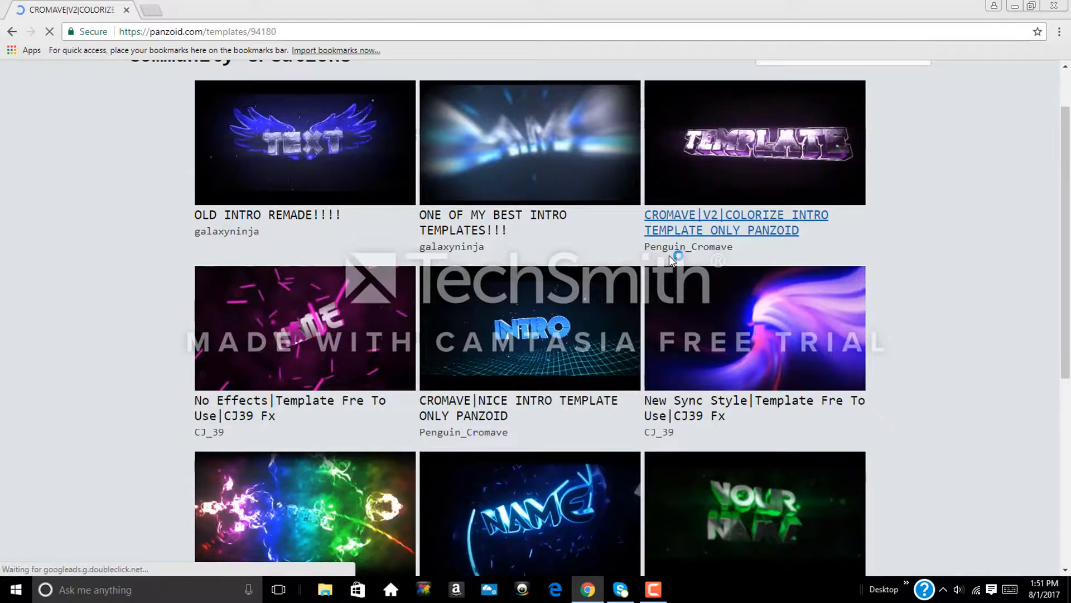
pyautogui.click(736, 222)
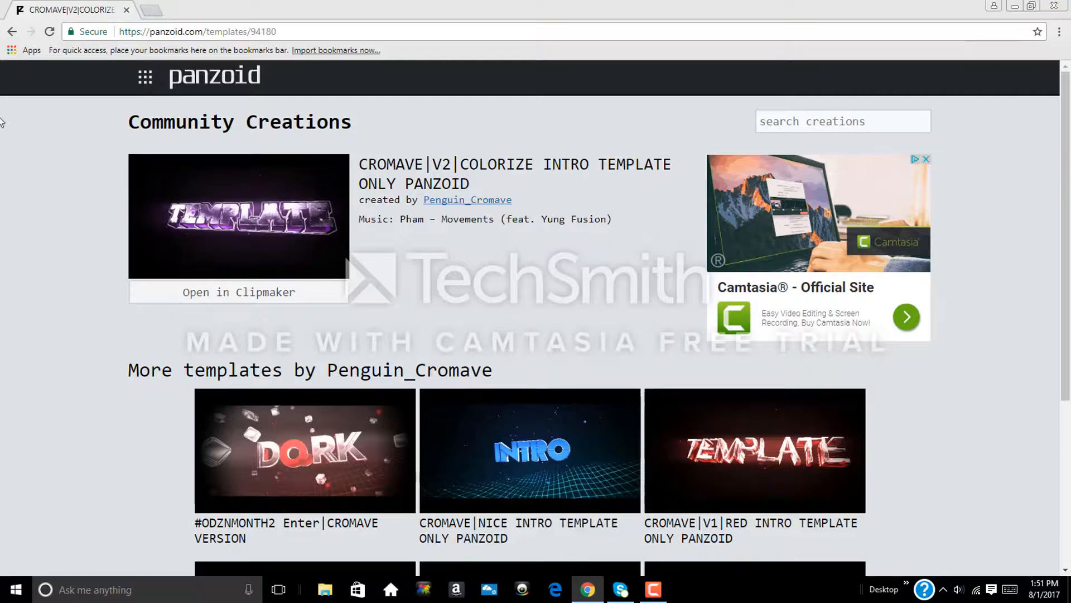
pyautogui.moveTo(287, 308)
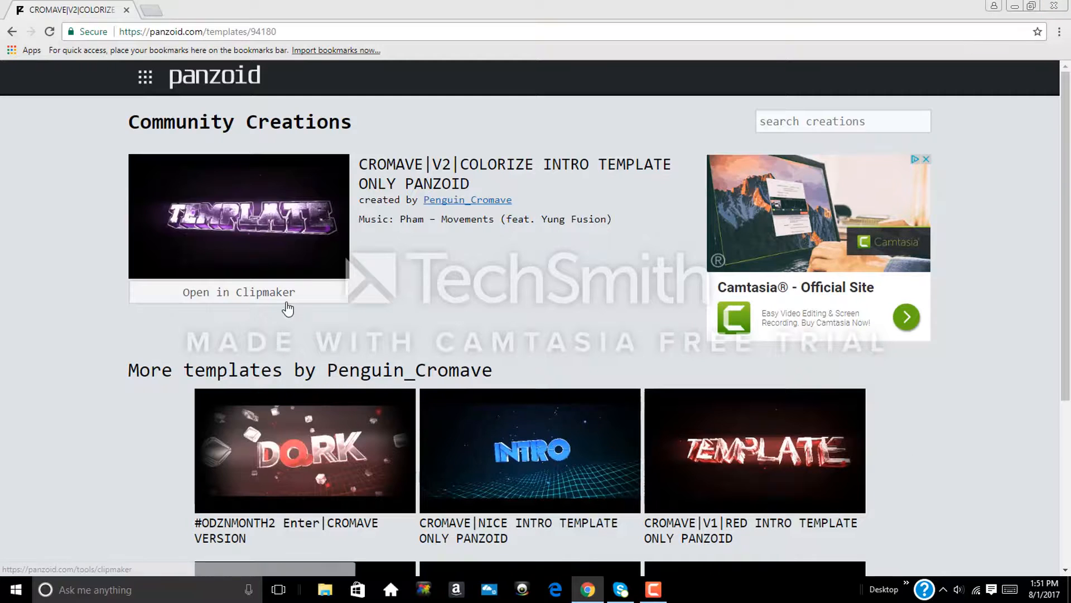
# - Load the CROMAVE V2 template in Clipmaker 2 and play its 3D text animation to frame 132
pyautogui.click(239, 291)
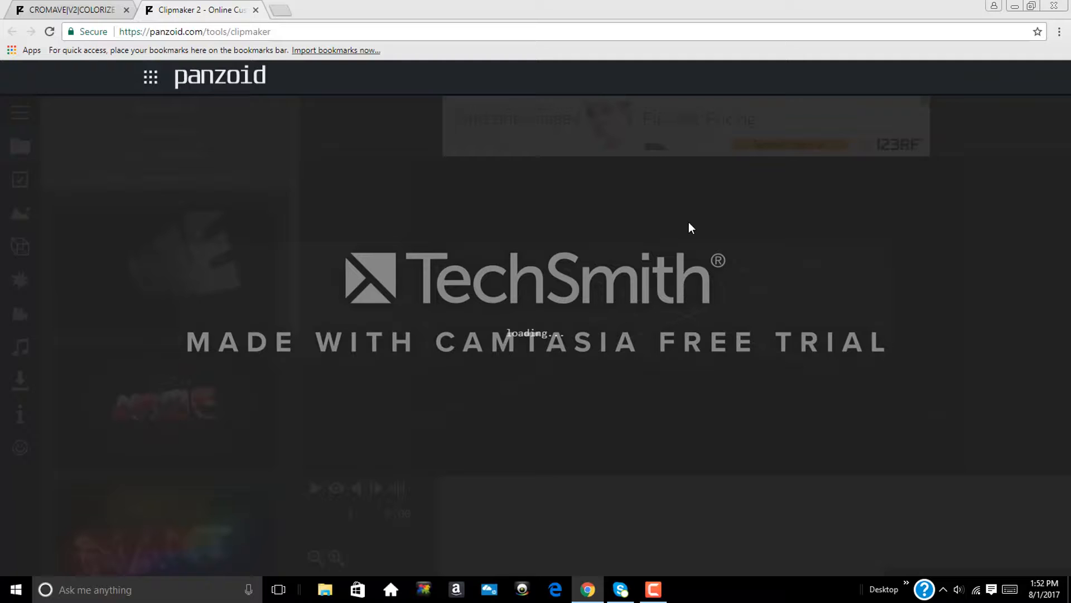
pyautogui.moveTo(974, 308)
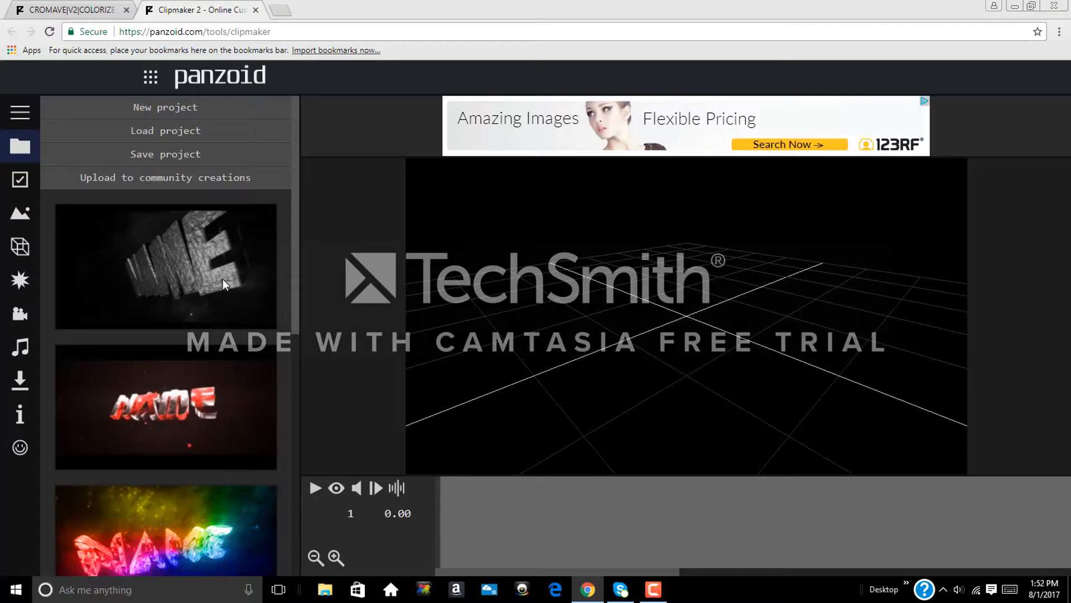
pyautogui.moveTo(840, 392)
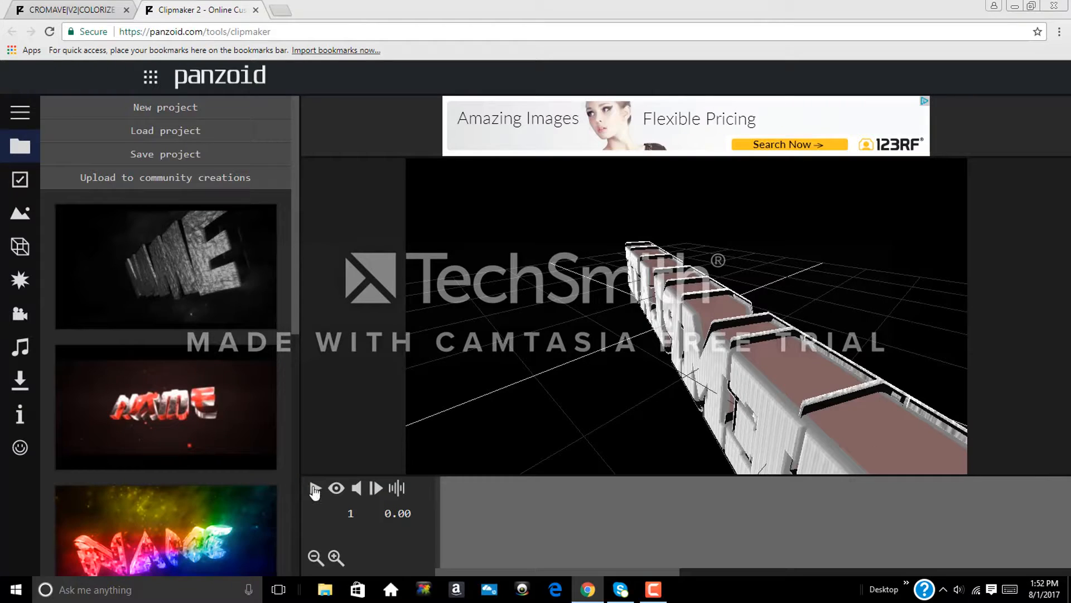
pyautogui.click(314, 487)
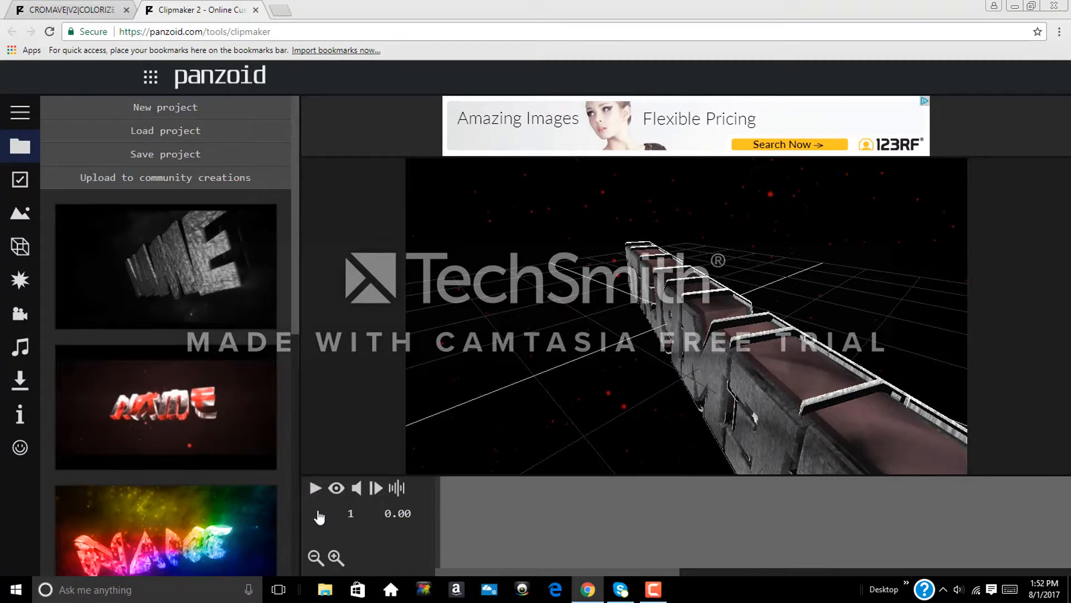
pyautogui.click(314, 487)
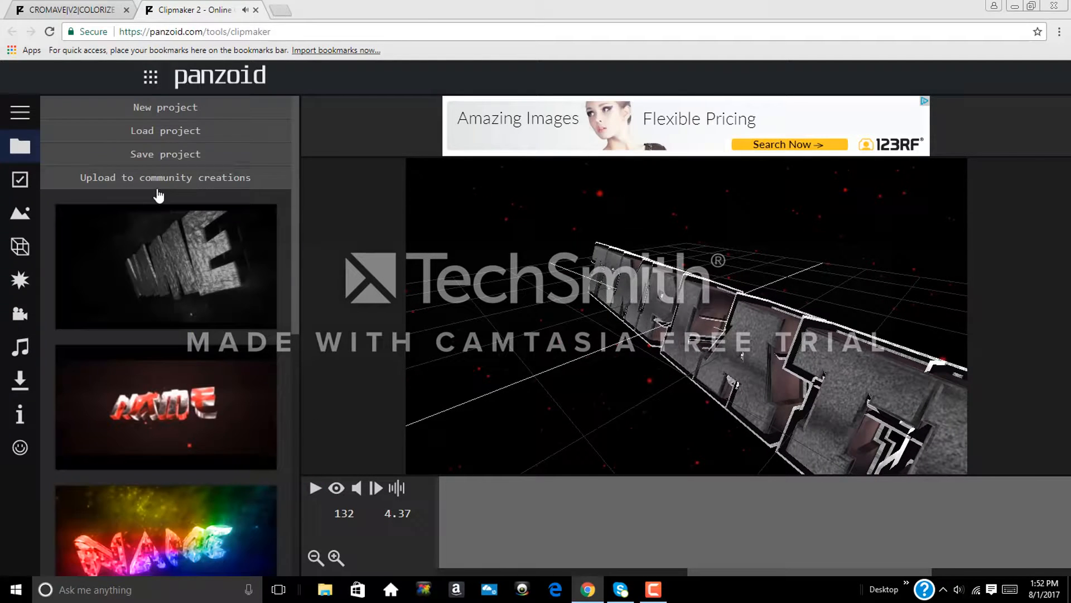
pyautogui.moveTo(351, 351)
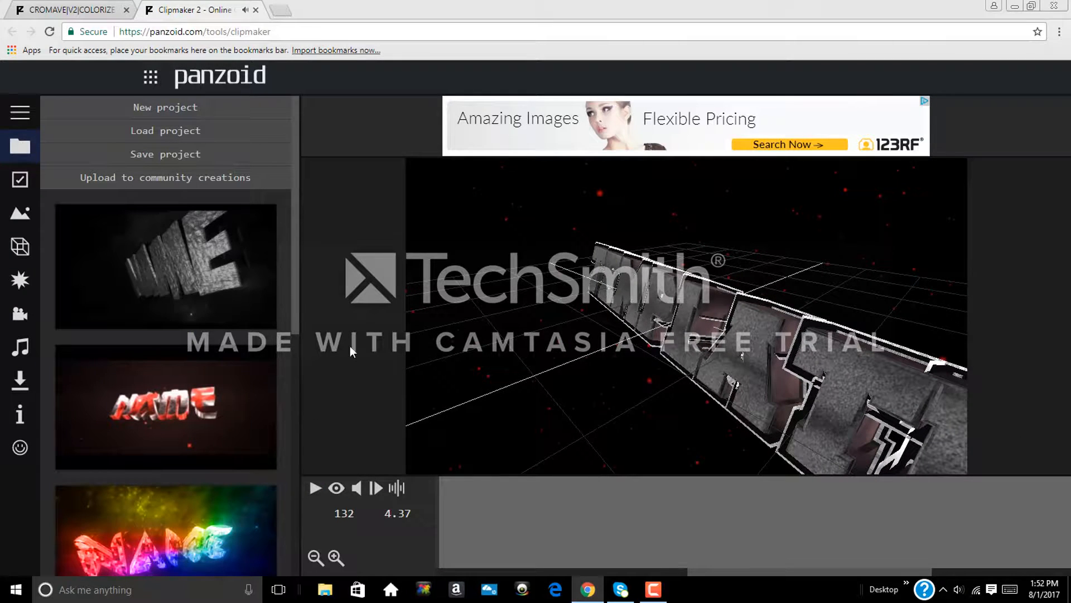
pyautogui.moveTo(20, 246)
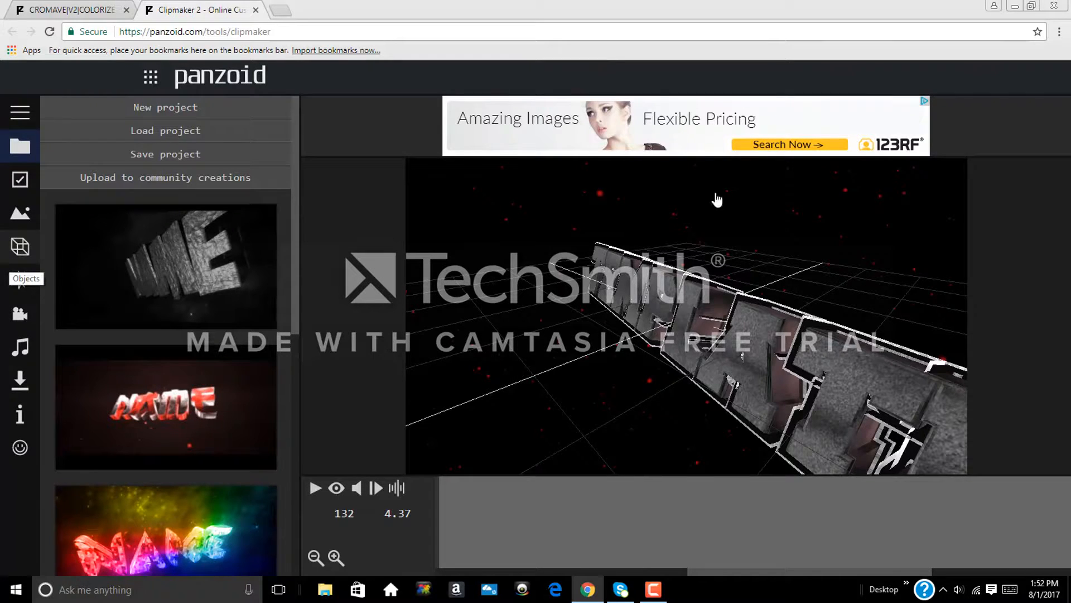
# - In the Objects panel, replace the first text layer's placeholder with LegitGaming
pyautogui.click(20, 246)
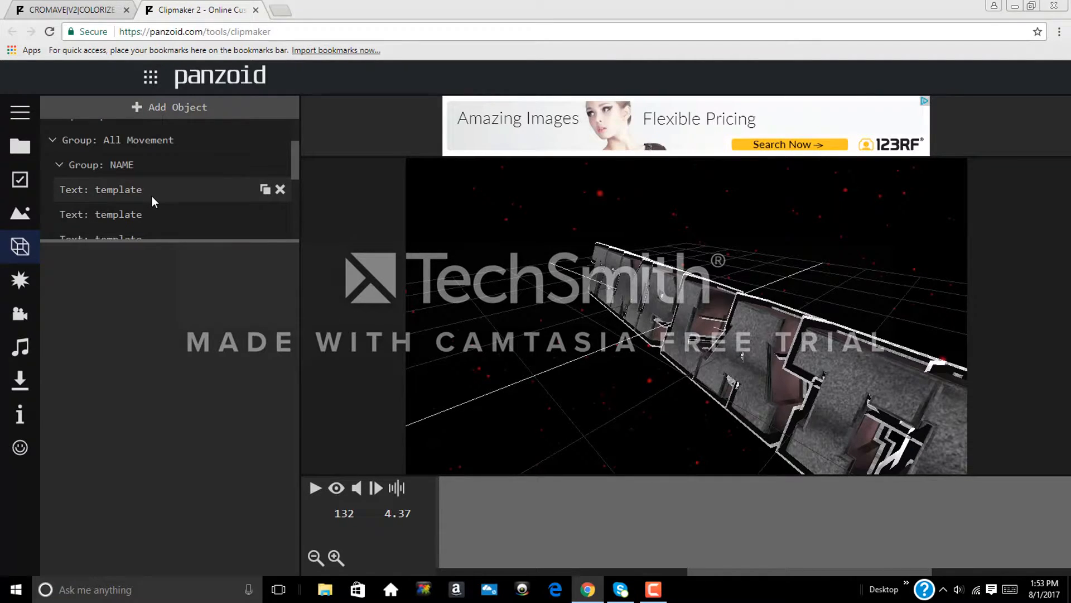
pyautogui.click(101, 190)
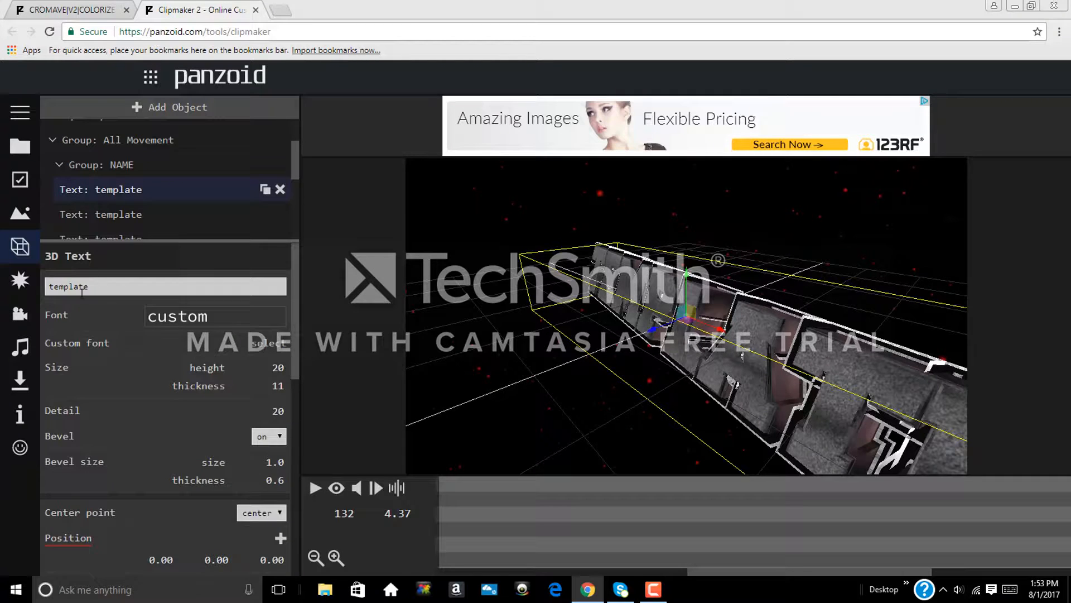
pyautogui.rightClick(89, 287)
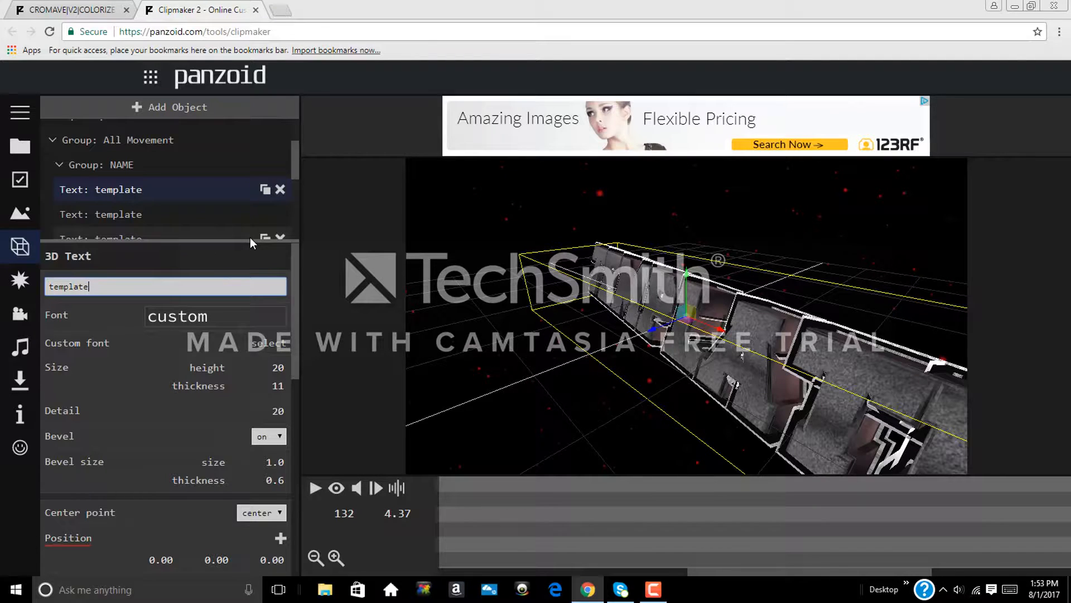
pyautogui.press('ctrl+a')
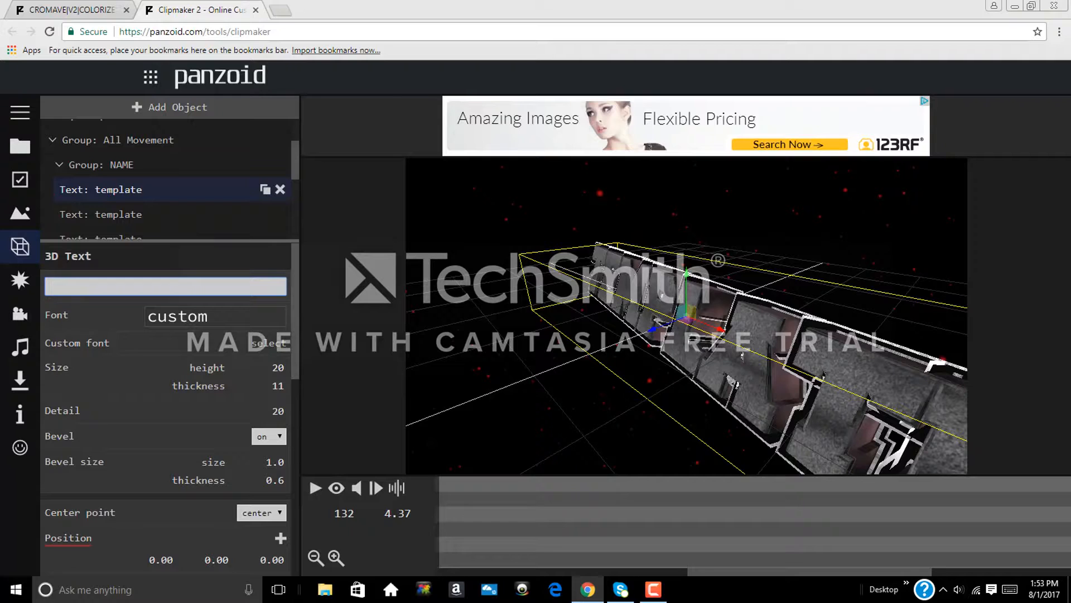
pyautogui.write('L')
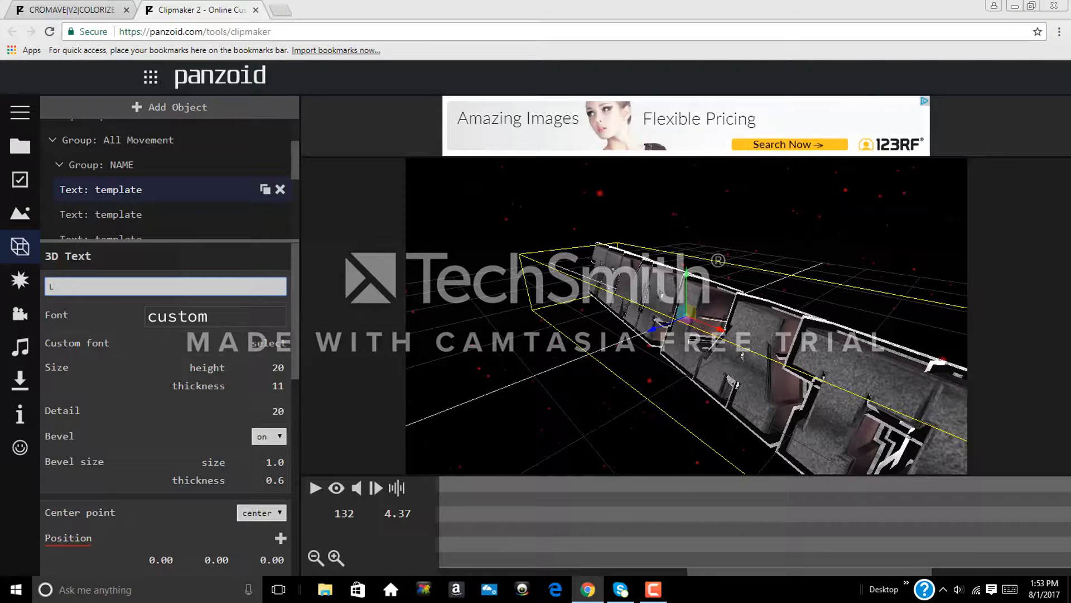
pyautogui.write('egi')
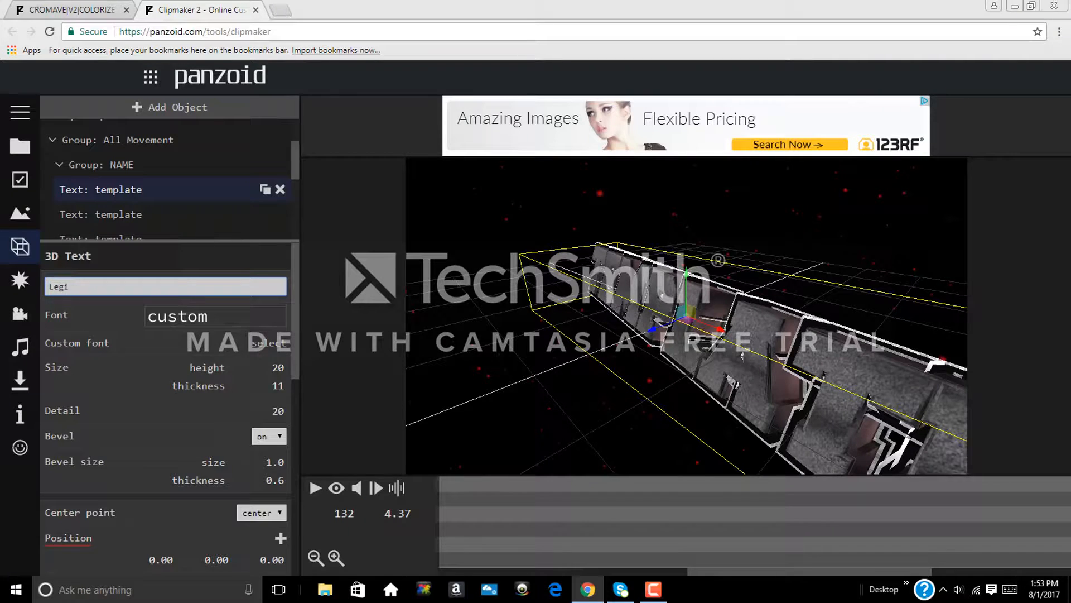
pyautogui.write('tGaming')
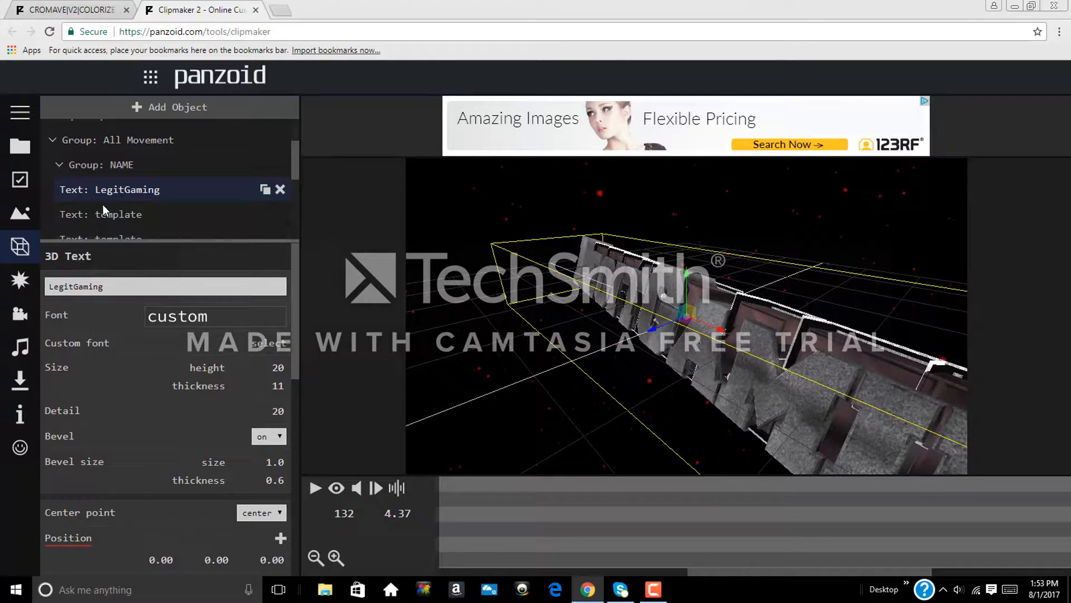
# - Change the second text layer to read LegitGaming as well
pyautogui.click(116, 215)
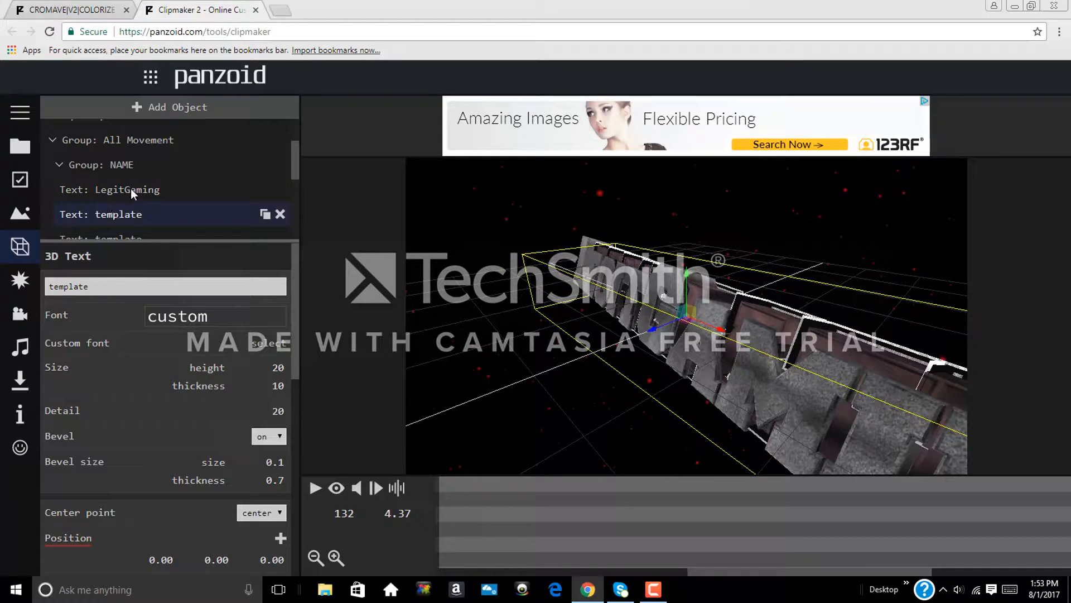
pyautogui.click(165, 286)
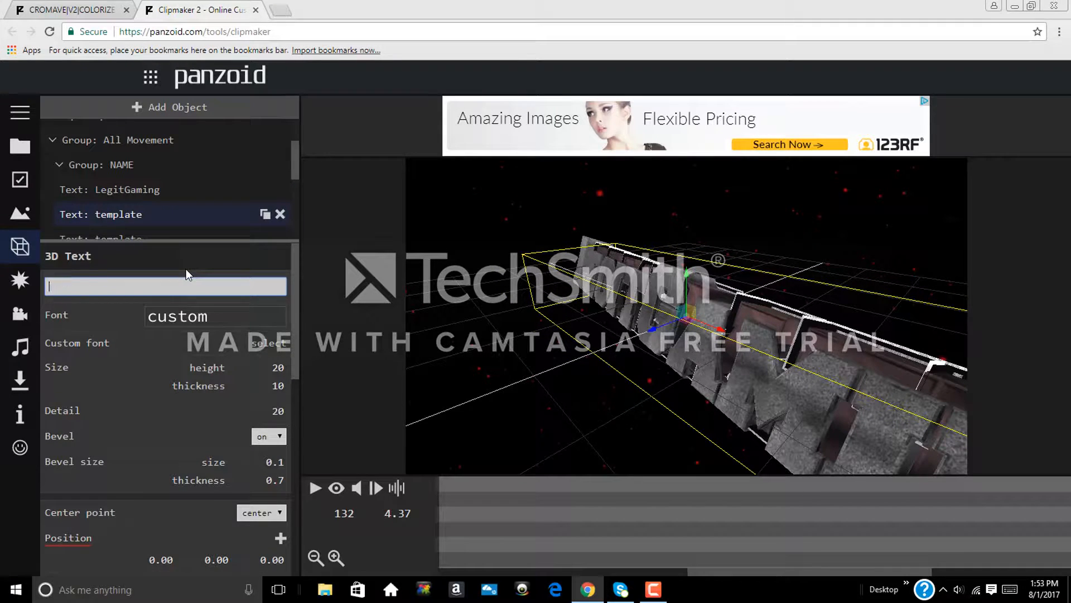
pyautogui.write('L')
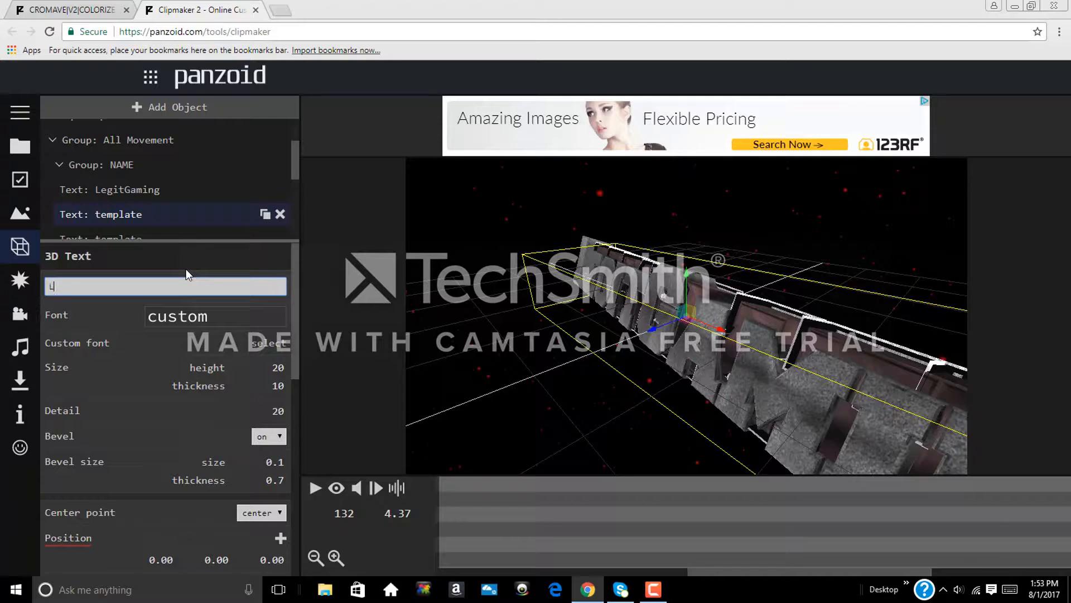
pyautogui.write('egitGaming')
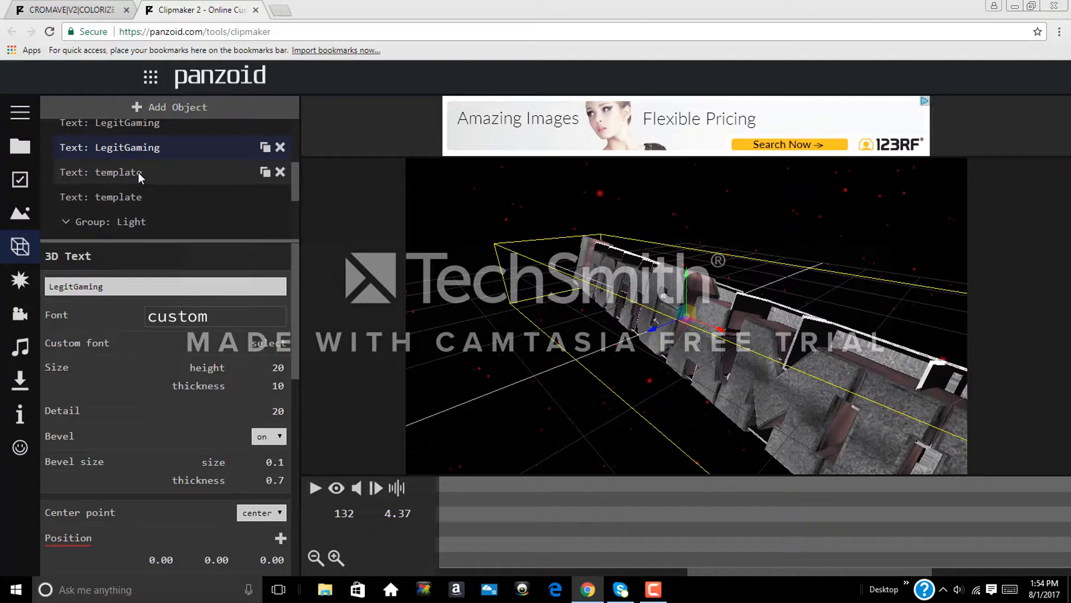
# - Check the third text layer, then return to a LegitGaming layer ready to edit its text
pyautogui.click(110, 172)
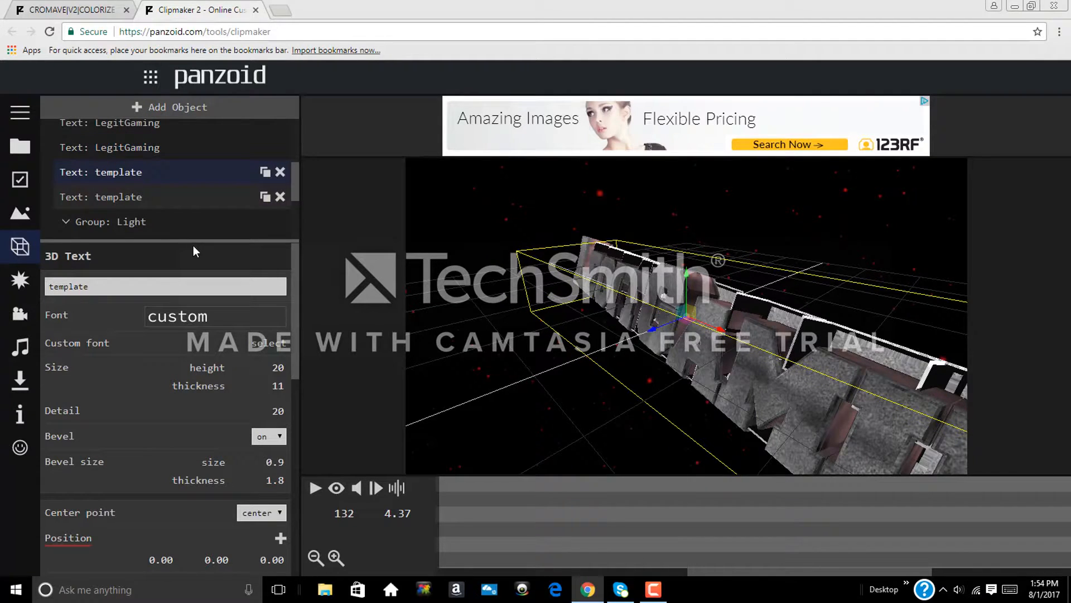
pyautogui.click(164, 286)
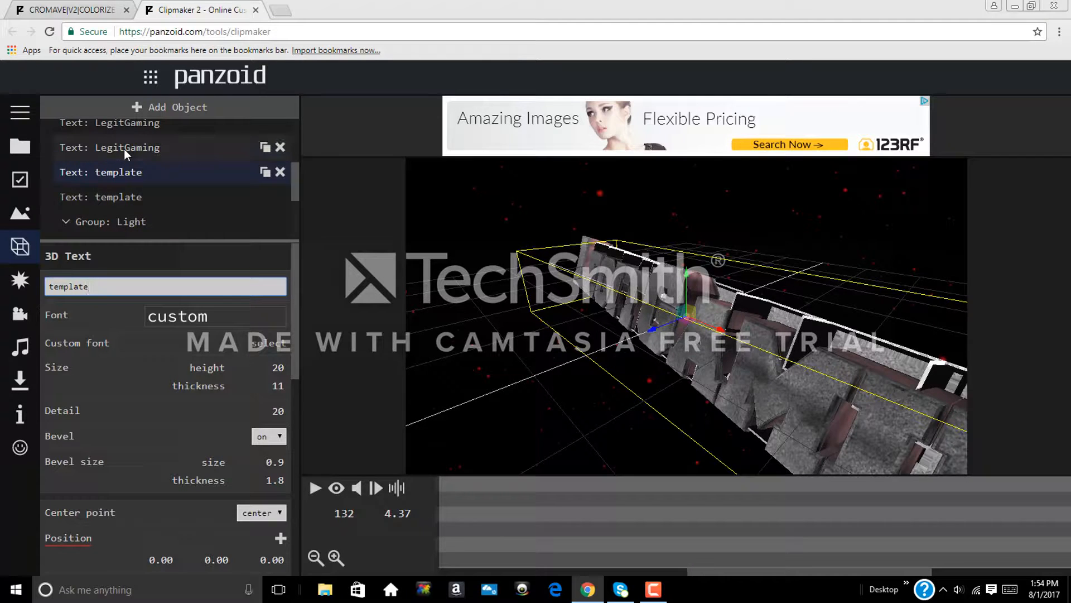
pyautogui.click(126, 147)
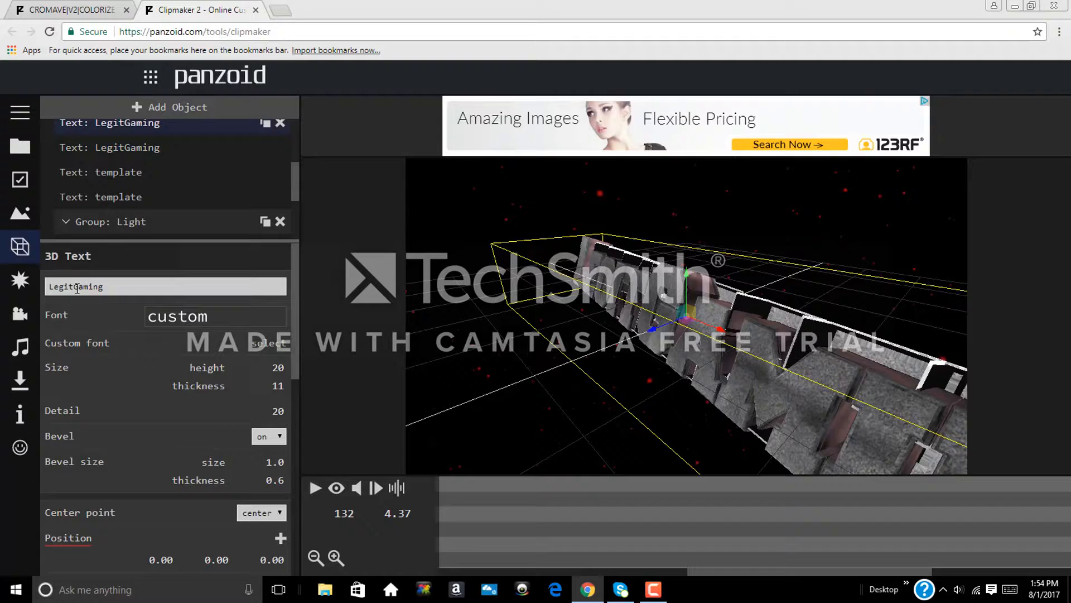
pyautogui.click(164, 286)
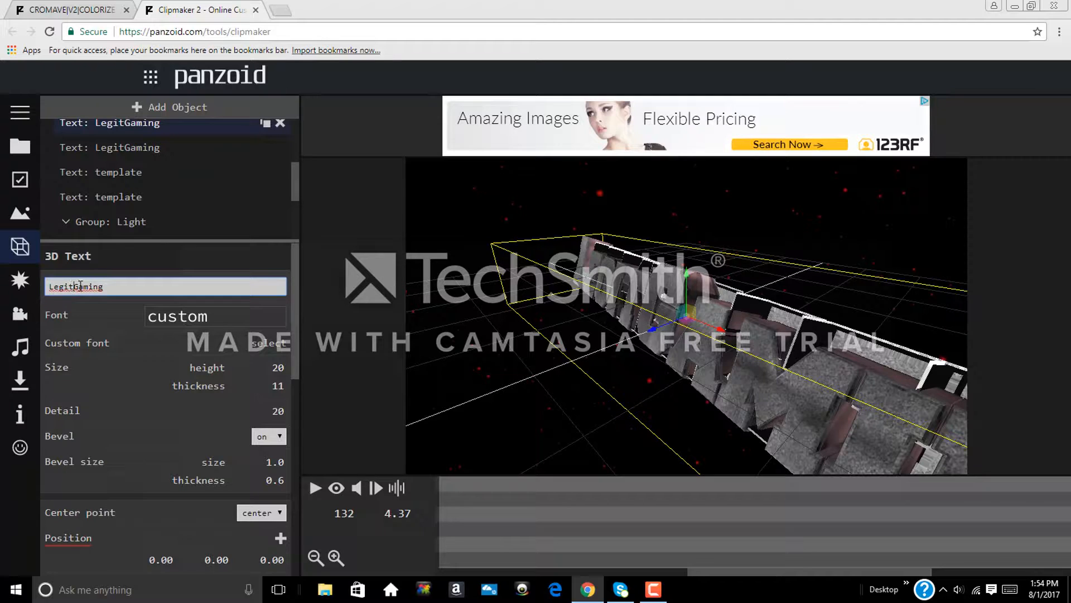
# - Reword the first layer as Legit Gaming with a space and review the second layer
pyautogui.write('Legit Gaming')
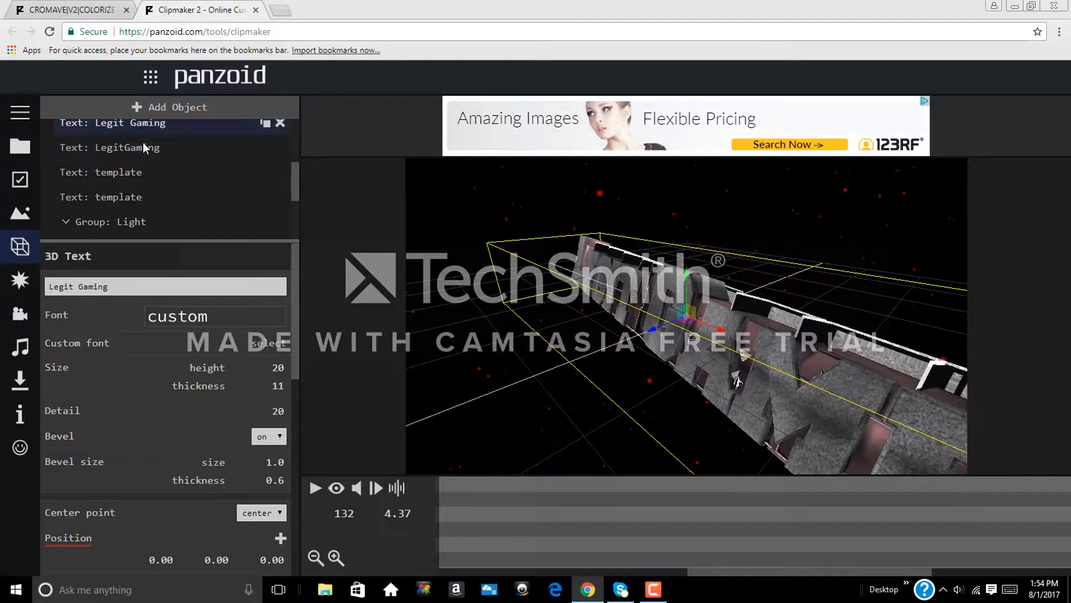
pyautogui.moveTo(144, 154)
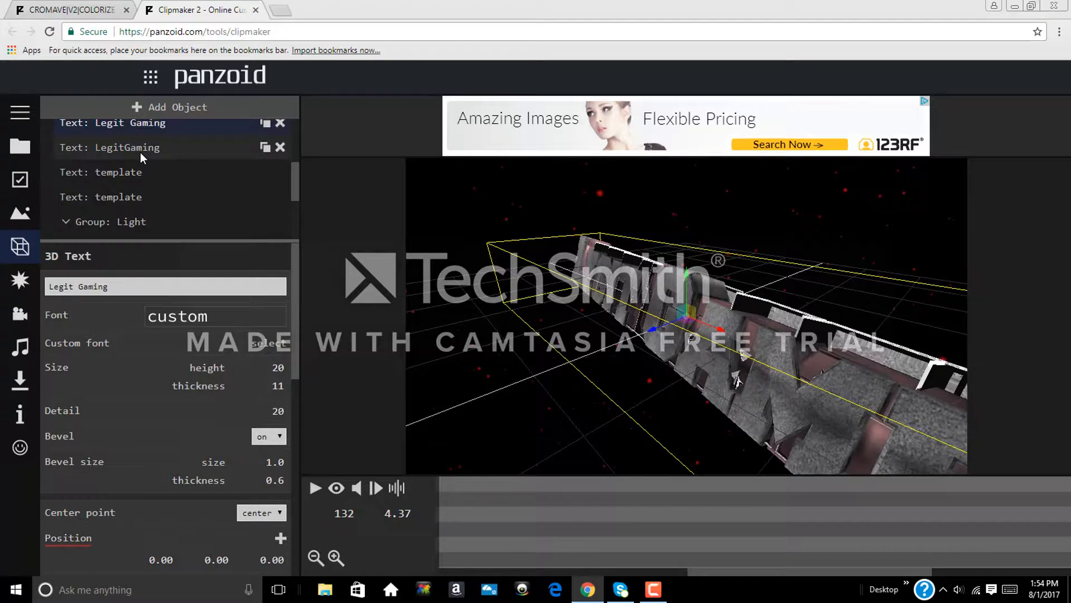
pyautogui.click(128, 147)
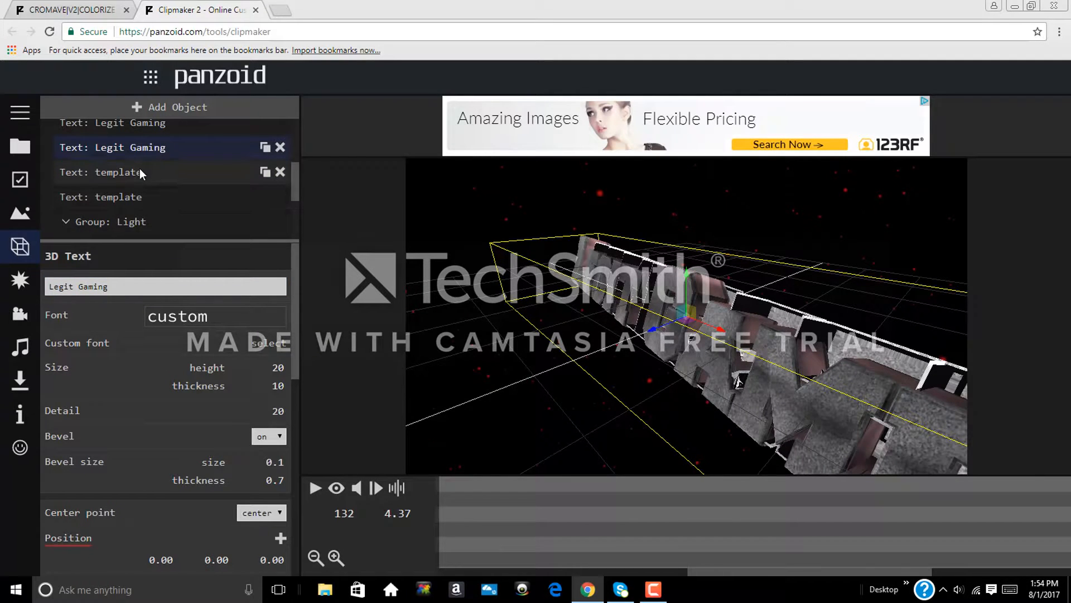
# - Clear the third layer's placeholder word and set it to Legit Gaming
pyautogui.click(117, 172)
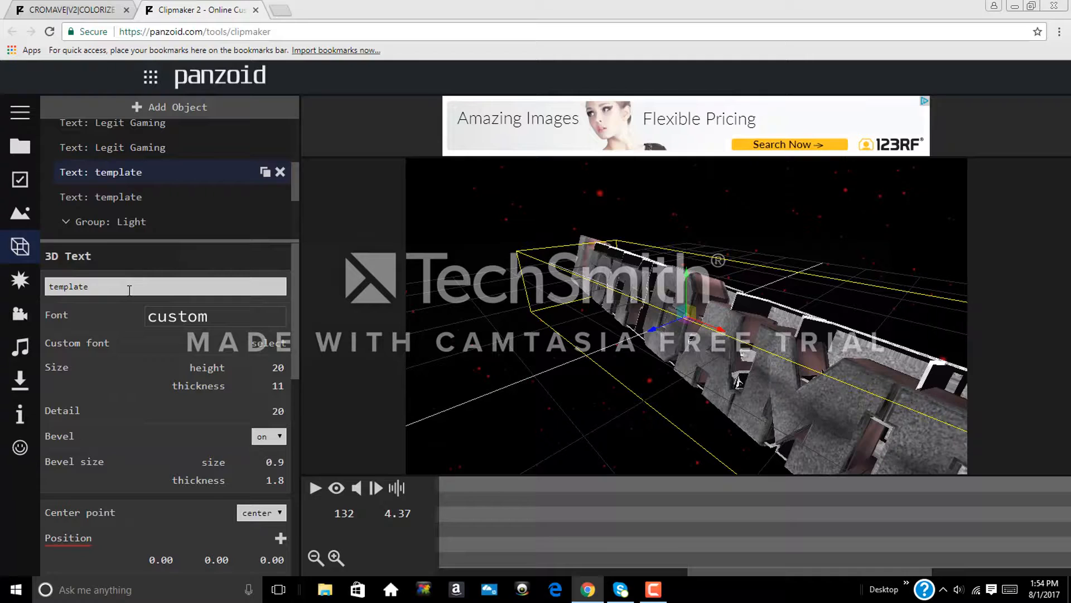
pyautogui.press('Backspace')
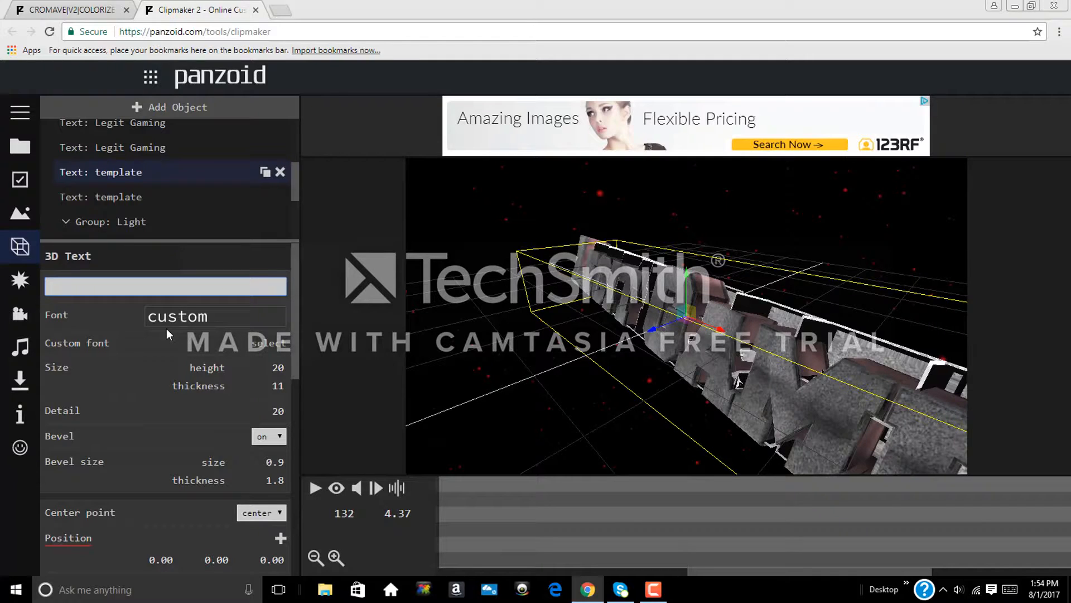
pyautogui.write('LegitGmai')
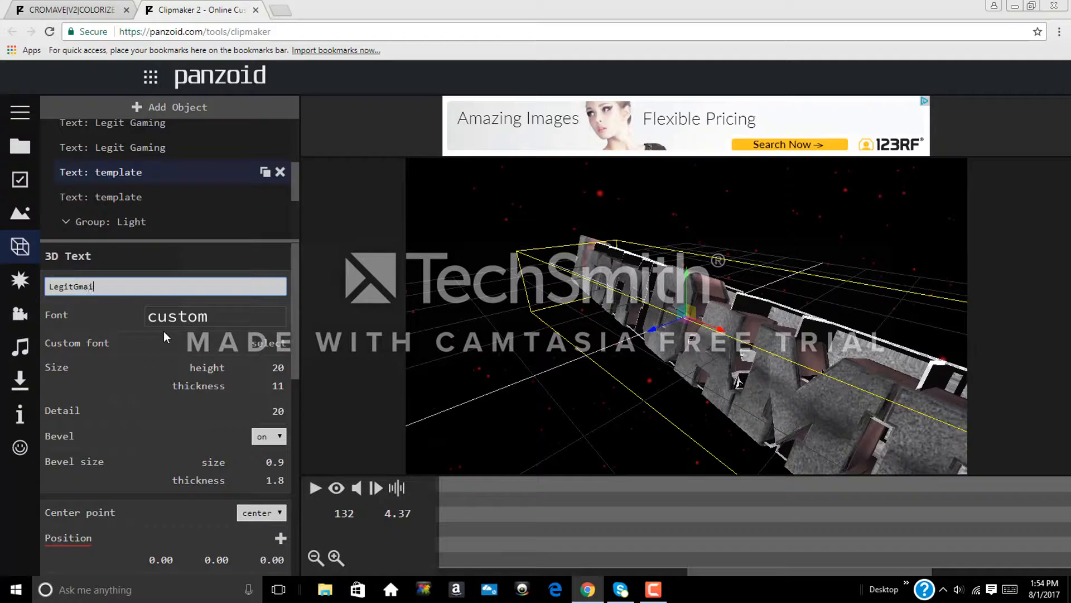
pyautogui.write('n')
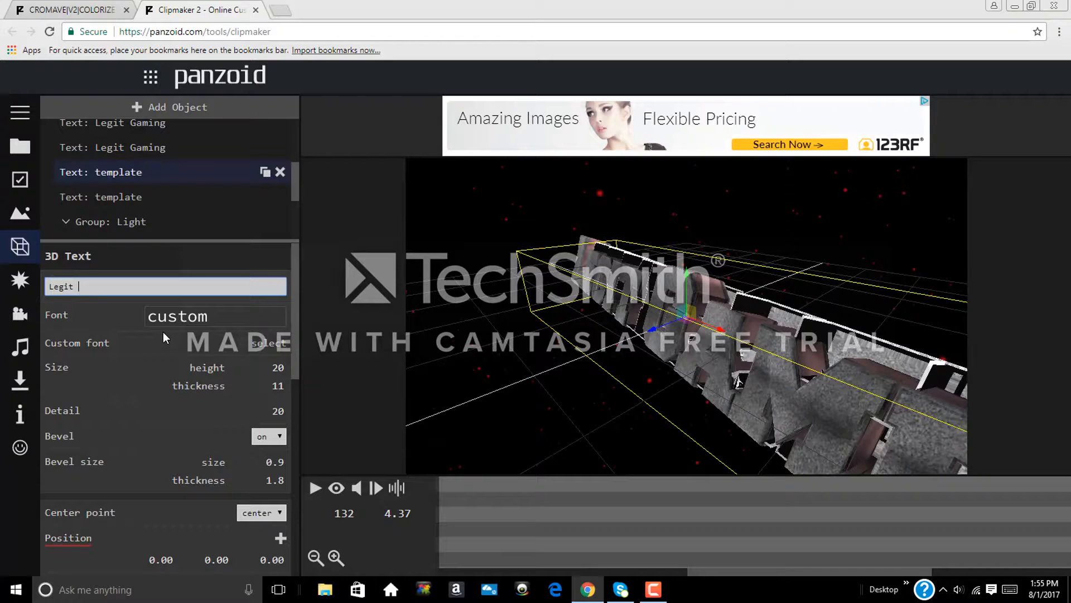
pyautogui.write('Gaming')
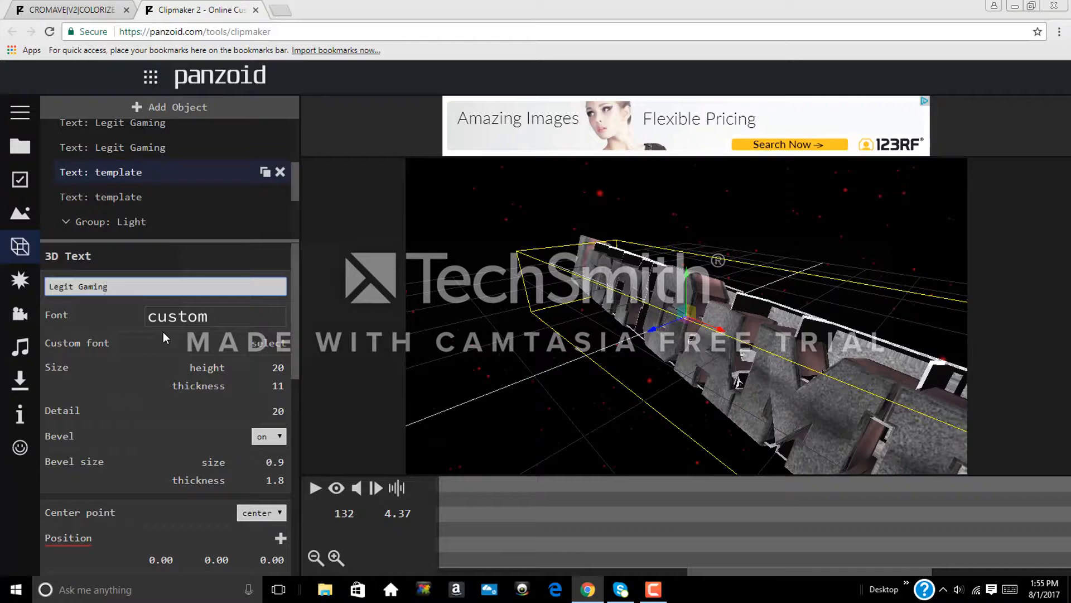
pyautogui.click(164, 286)
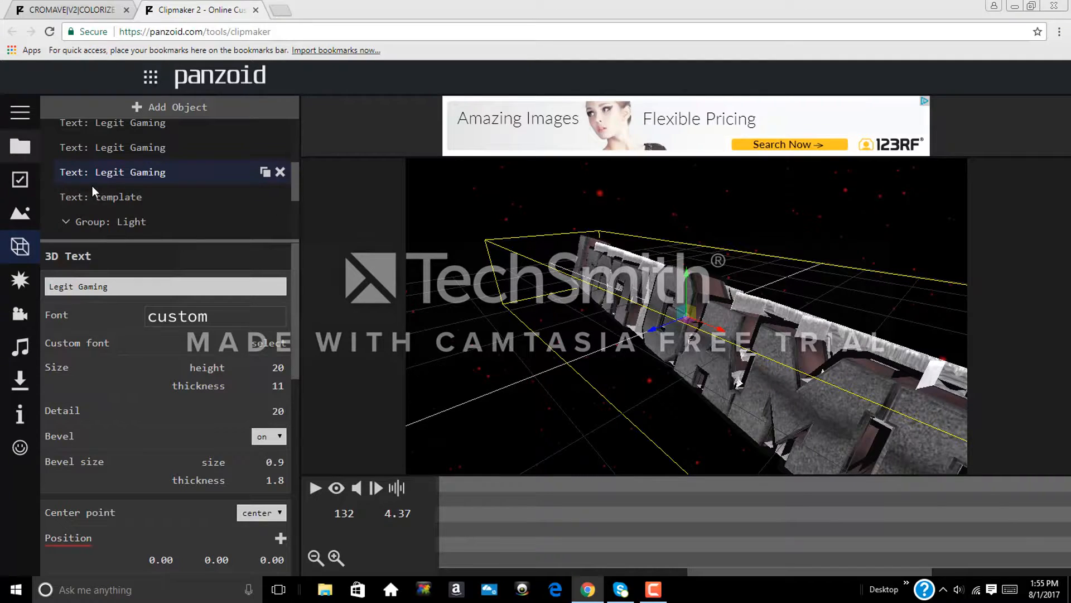
# - Start rewording the last template layer to Legit Gaming
pyautogui.click(99, 197)
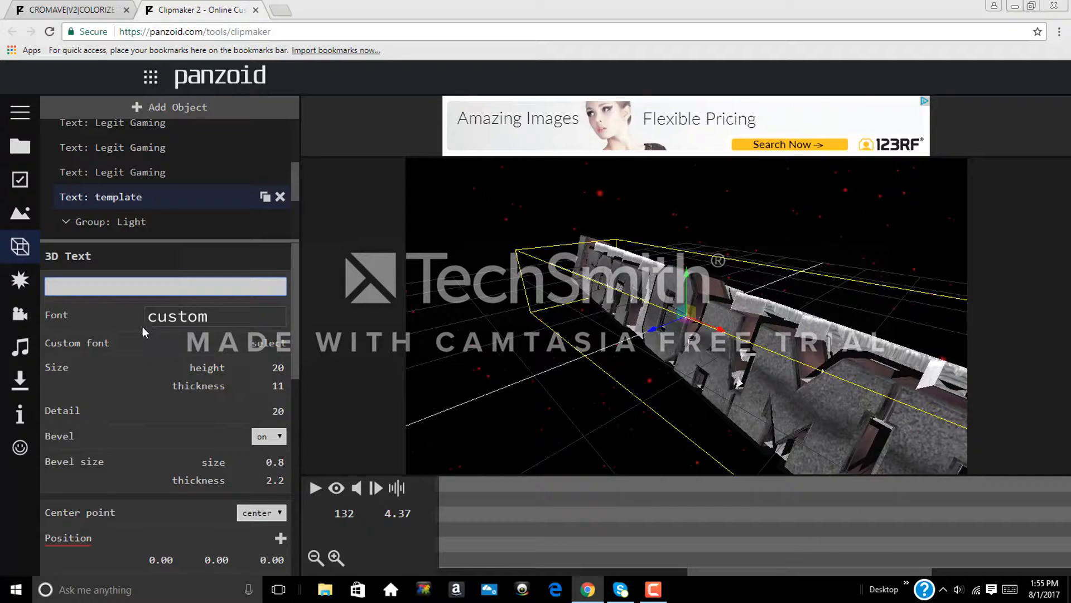
pyautogui.write('Legit Gaming')
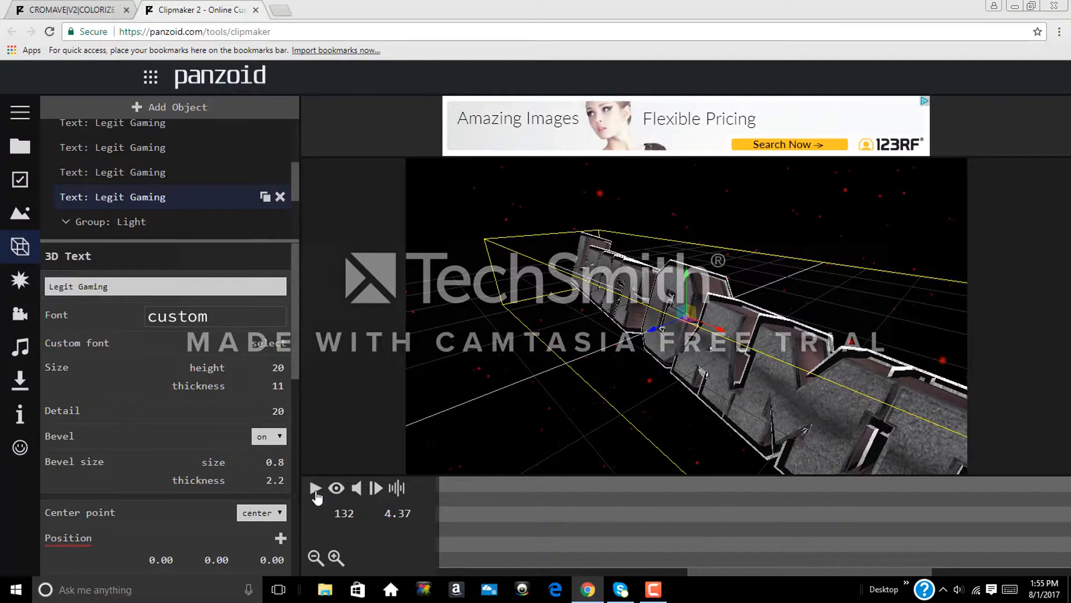
pyautogui.click(315, 488)
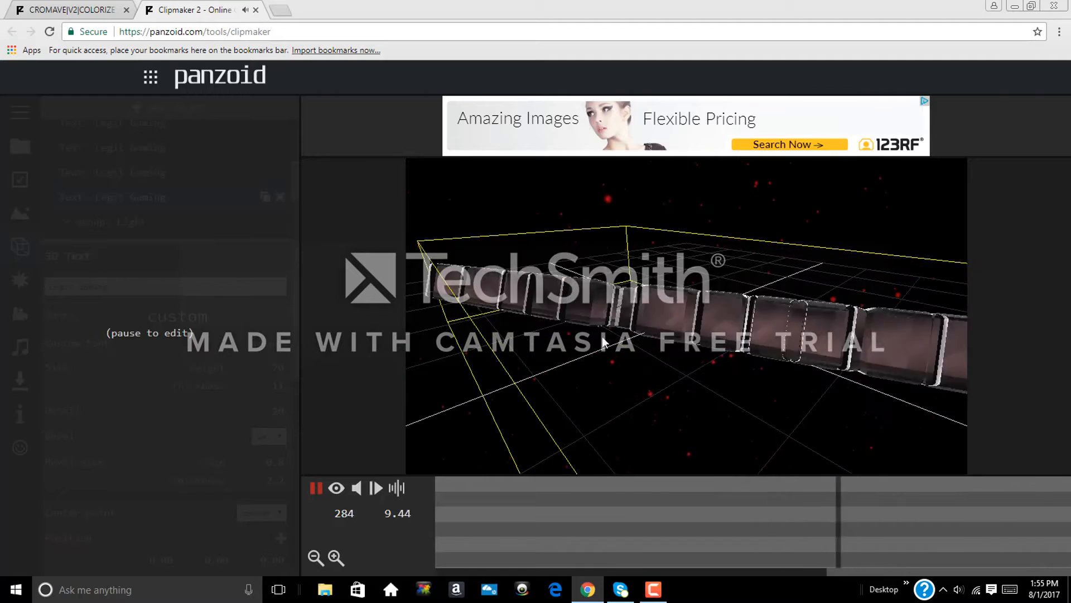
pyautogui.click(315, 488)
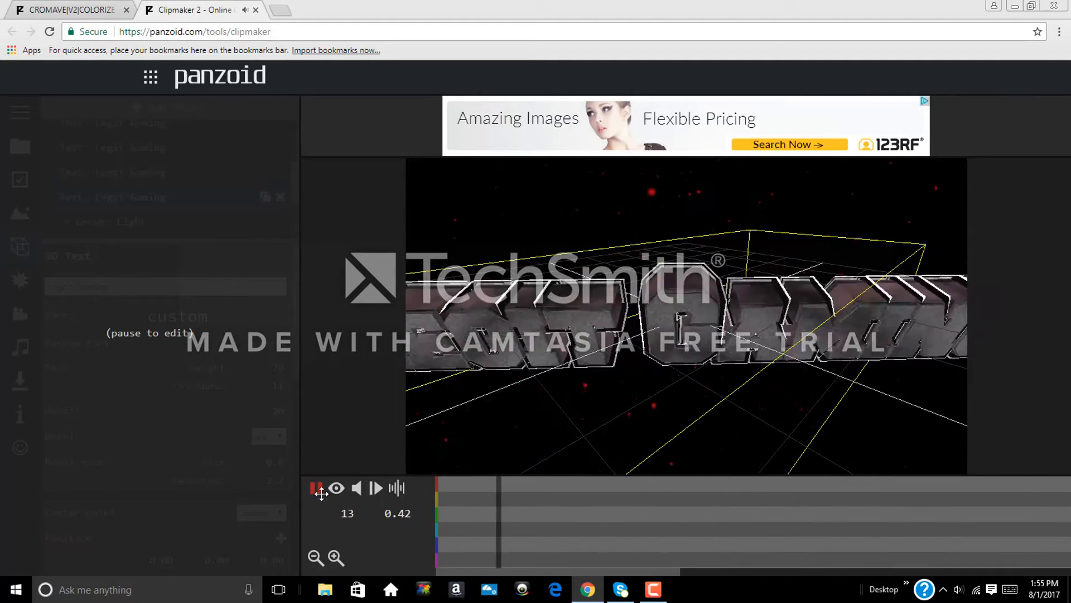
pyautogui.click(316, 488)
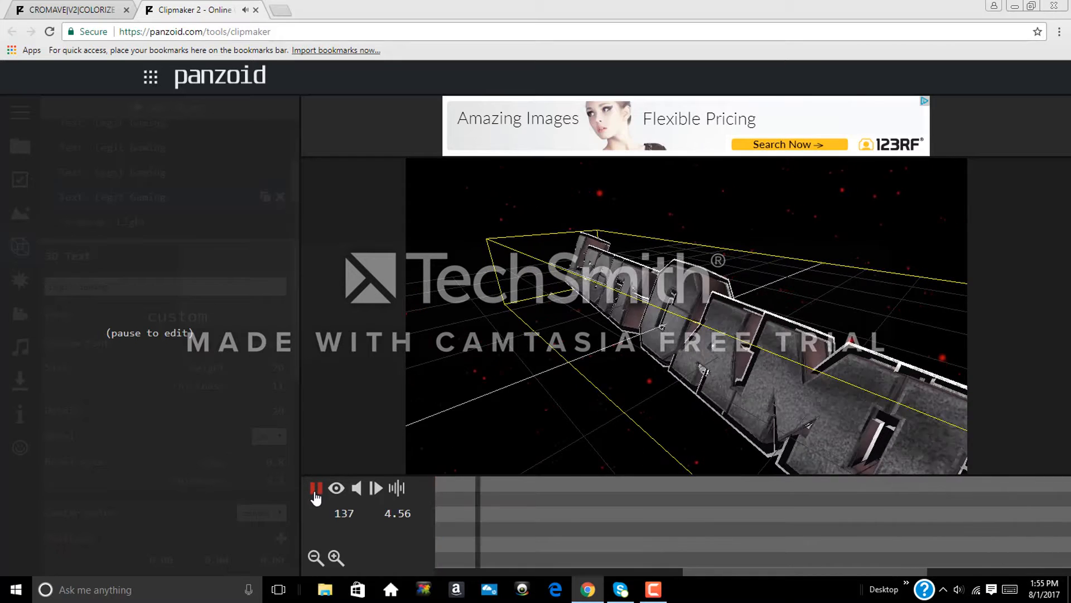
pyautogui.click(315, 488)
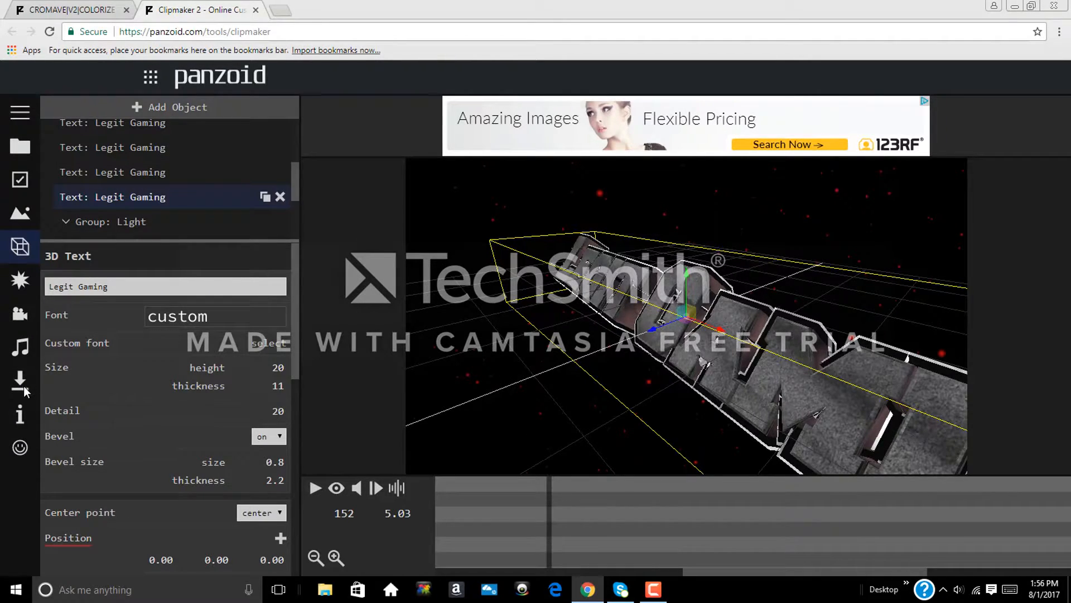
# - In the download panel choose good quality mode with .mkv format and start the video render
pyautogui.click(20, 381)
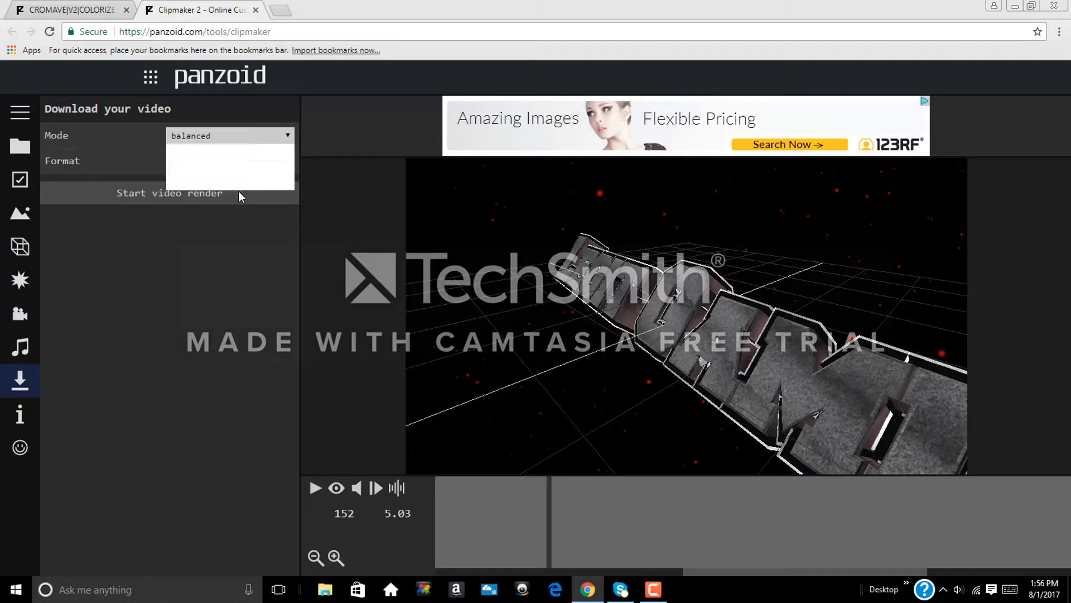
pyautogui.click(228, 135)
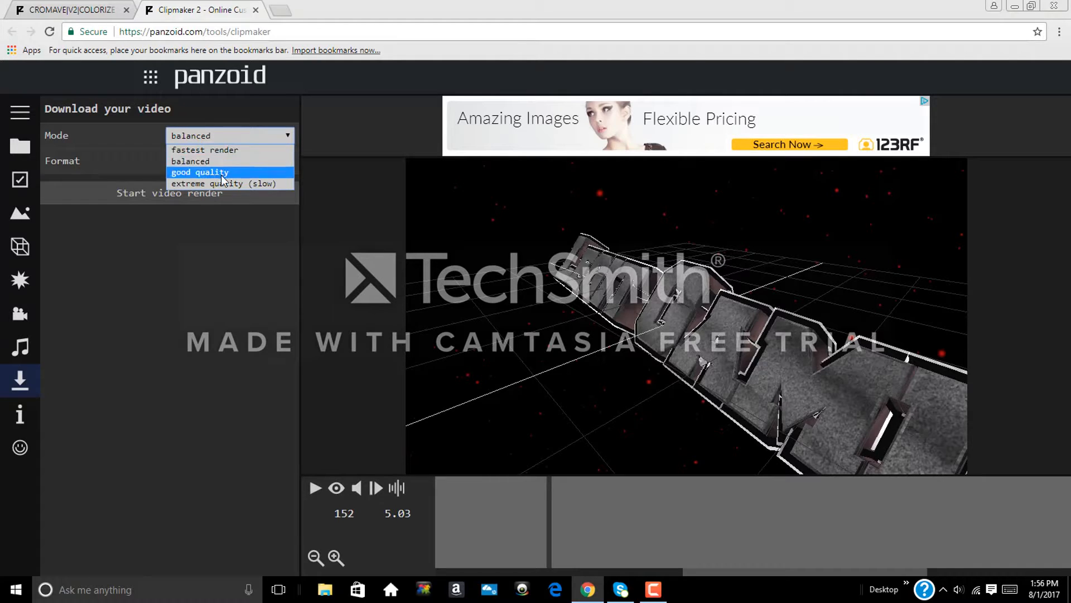
pyautogui.click(228, 183)
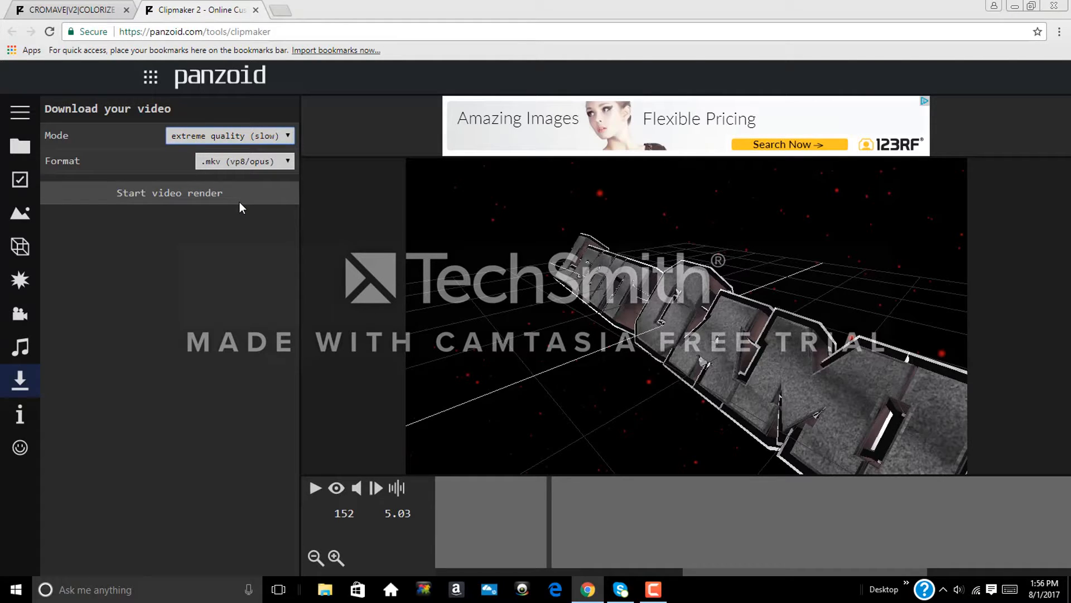
pyautogui.click(228, 135)
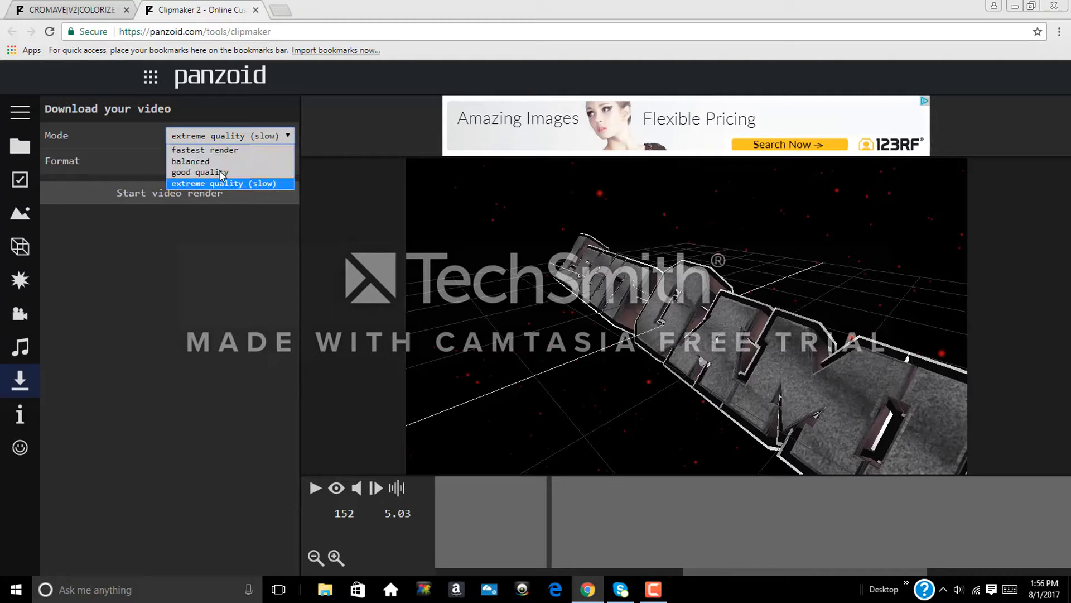
pyautogui.click(199, 172)
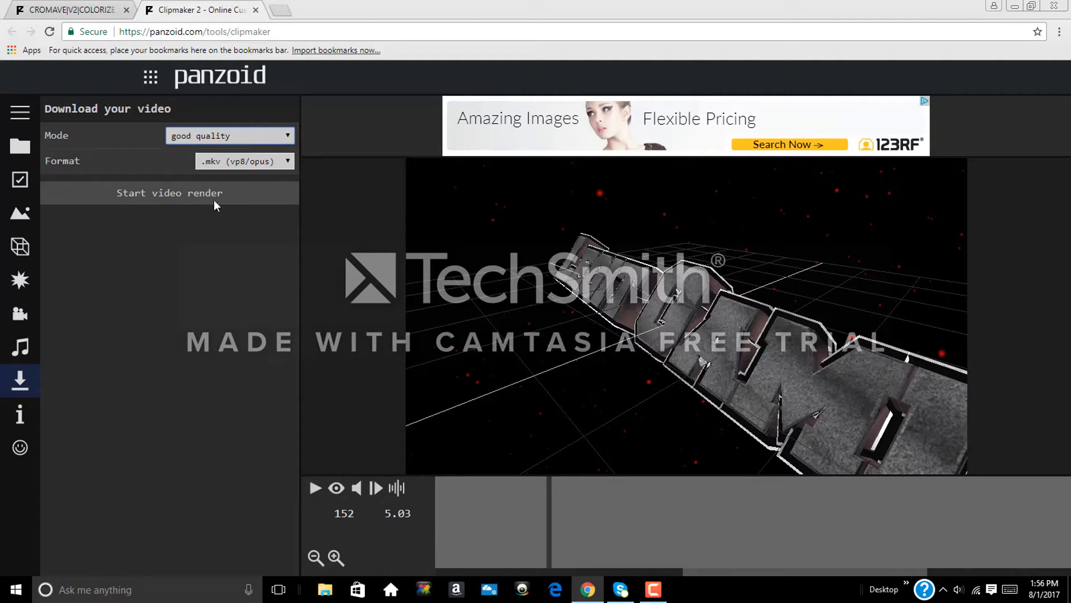
pyautogui.click(168, 194)
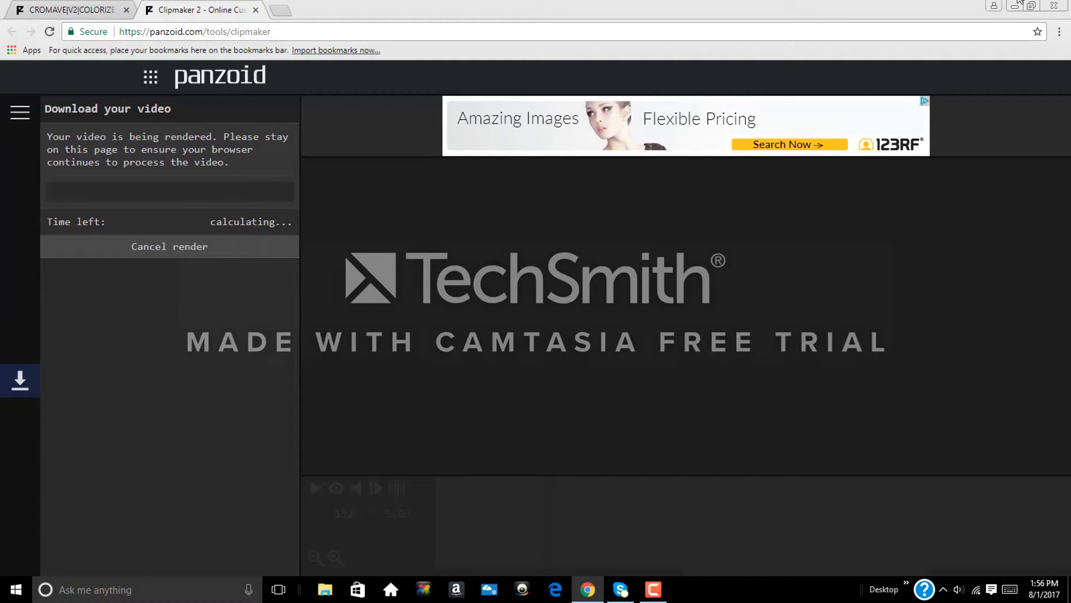
pyautogui.moveTo(202, 251)
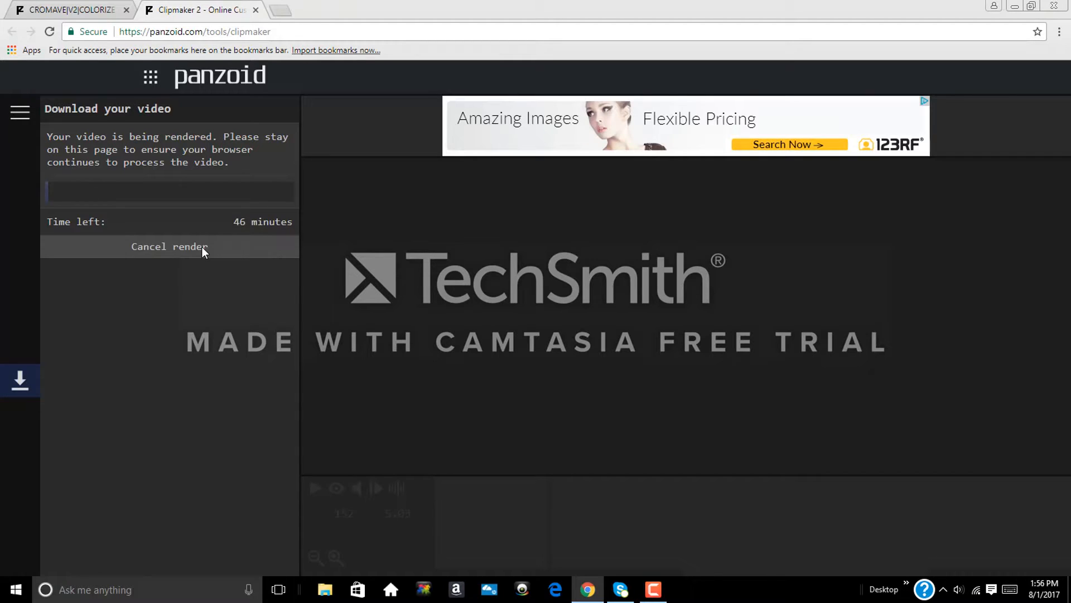
pyautogui.moveTo(132, 223)
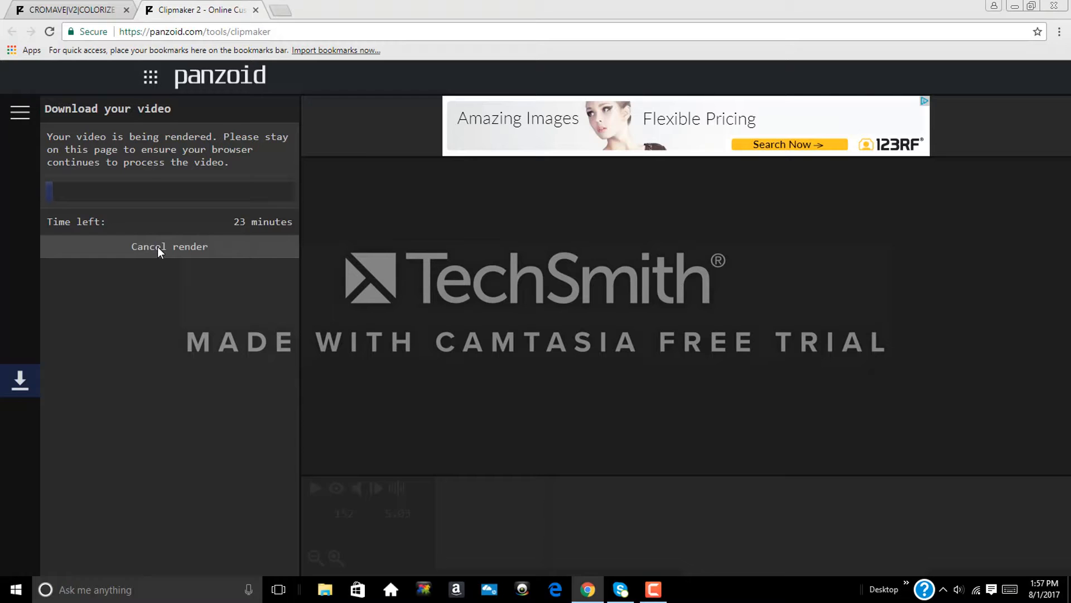
# - Cancel the running render, returning to the download settings
pyautogui.click(169, 245)
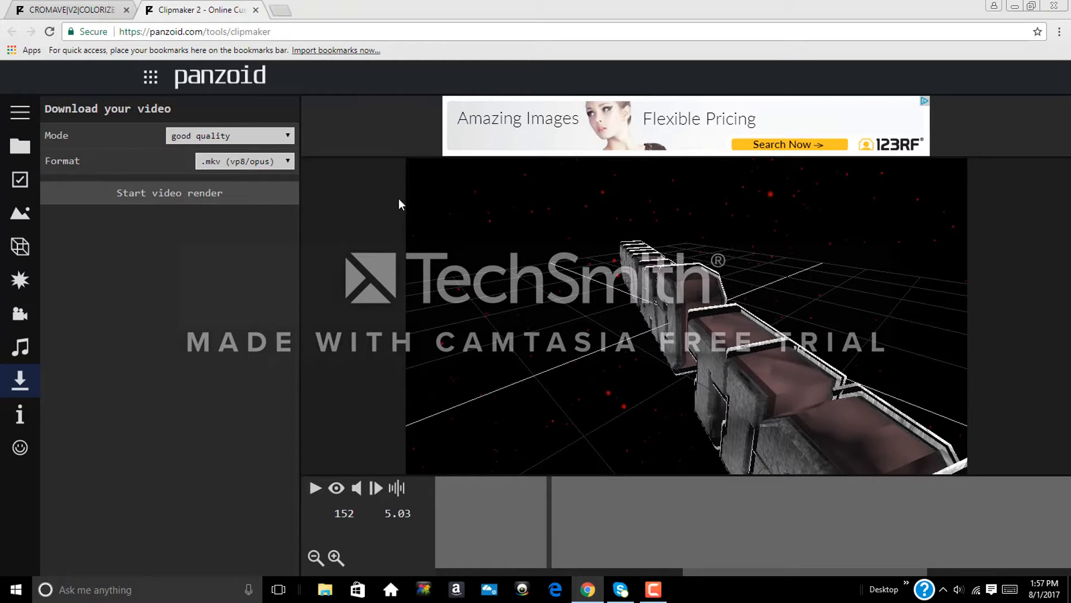
pyautogui.moveTo(537, 450)
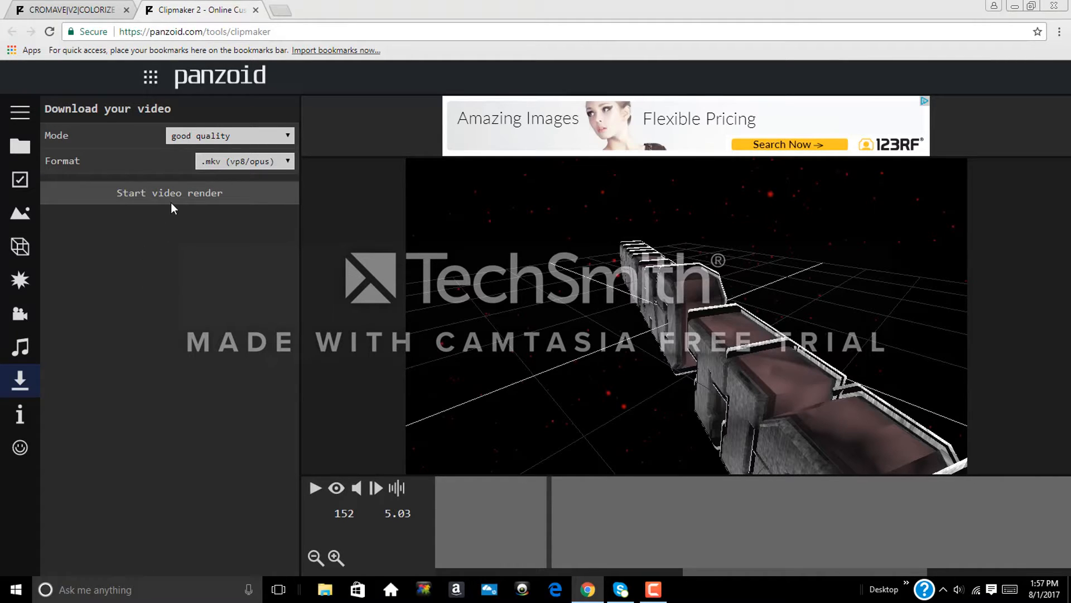
pyautogui.moveTo(221, 157)
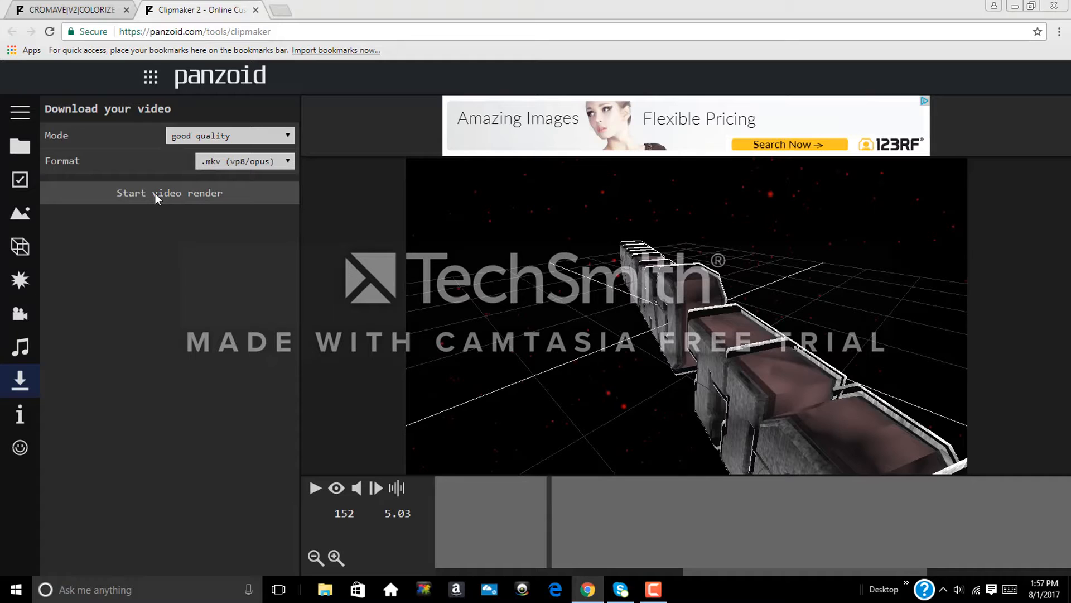
pyautogui.moveTo(150, 293)
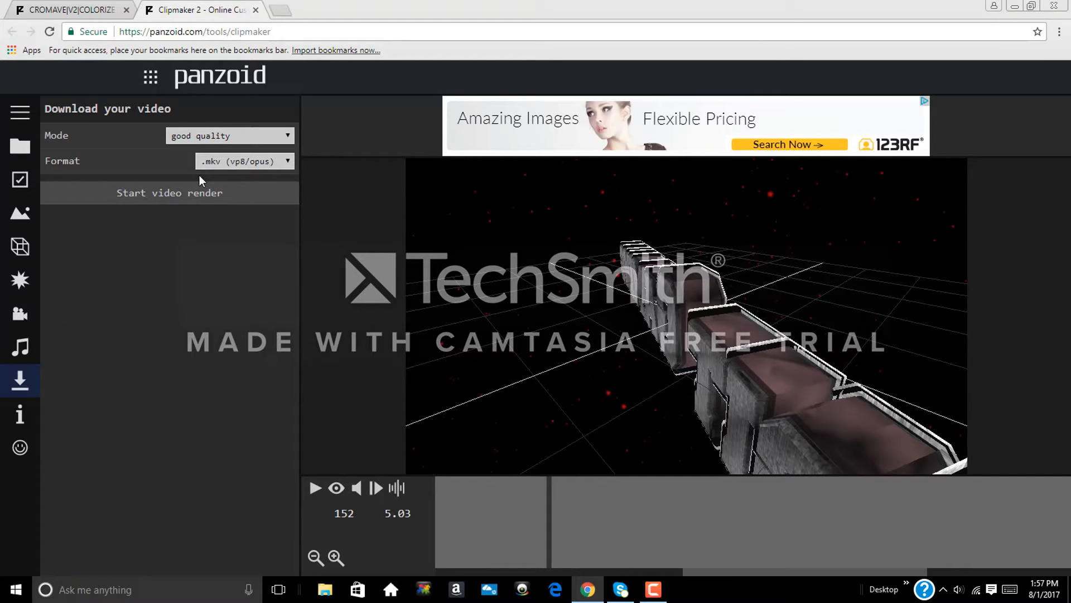
pyautogui.moveTo(276, 11)
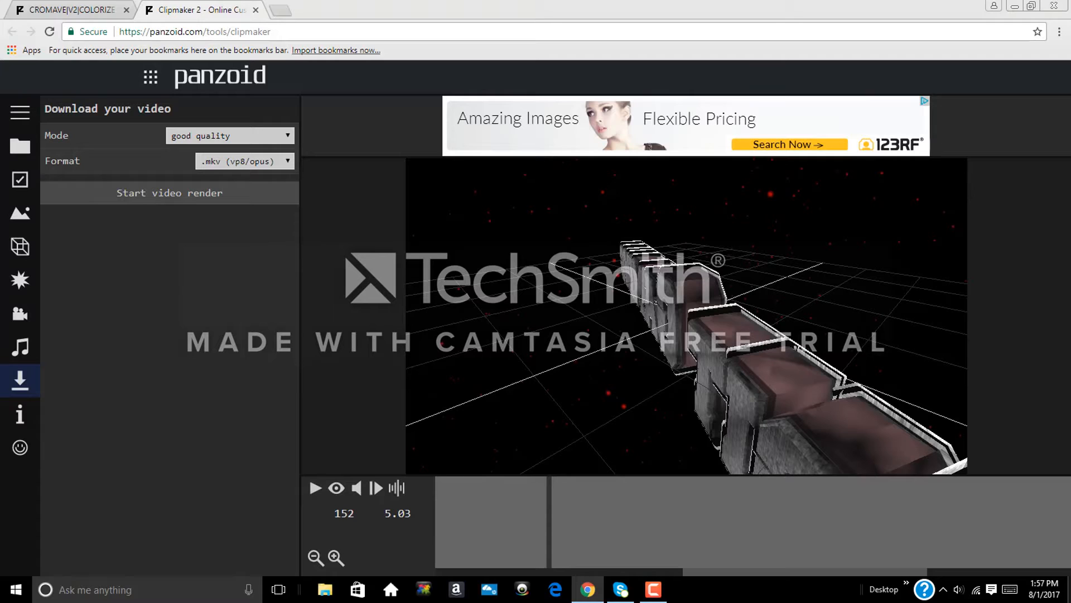
pyautogui.moveTo(693, 129)
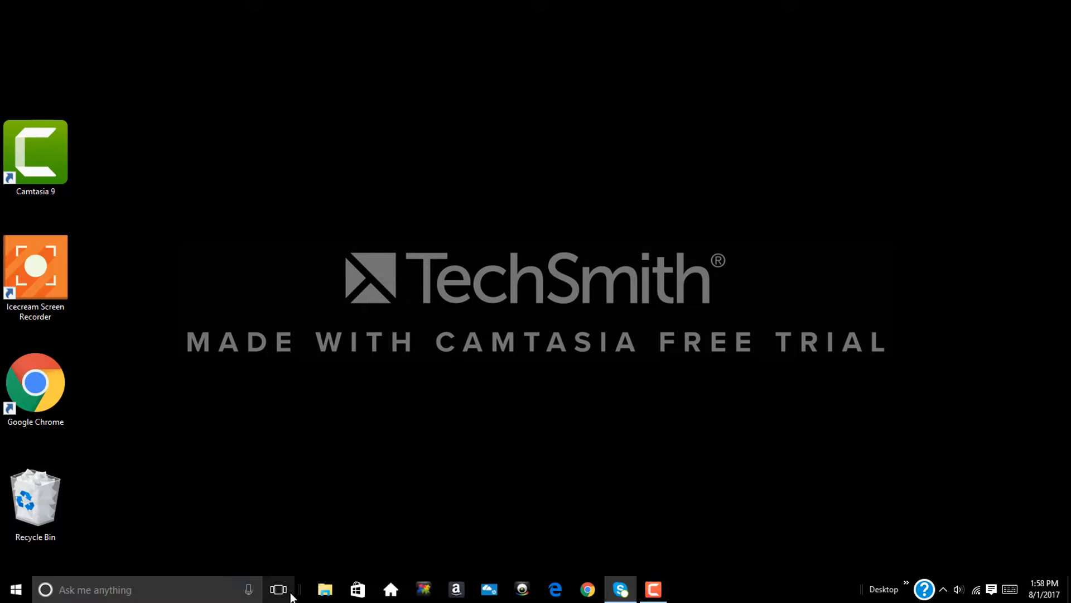
# - Open File Explorer, view the Downloads folder, then move to Documents
pyautogui.click(325, 589)
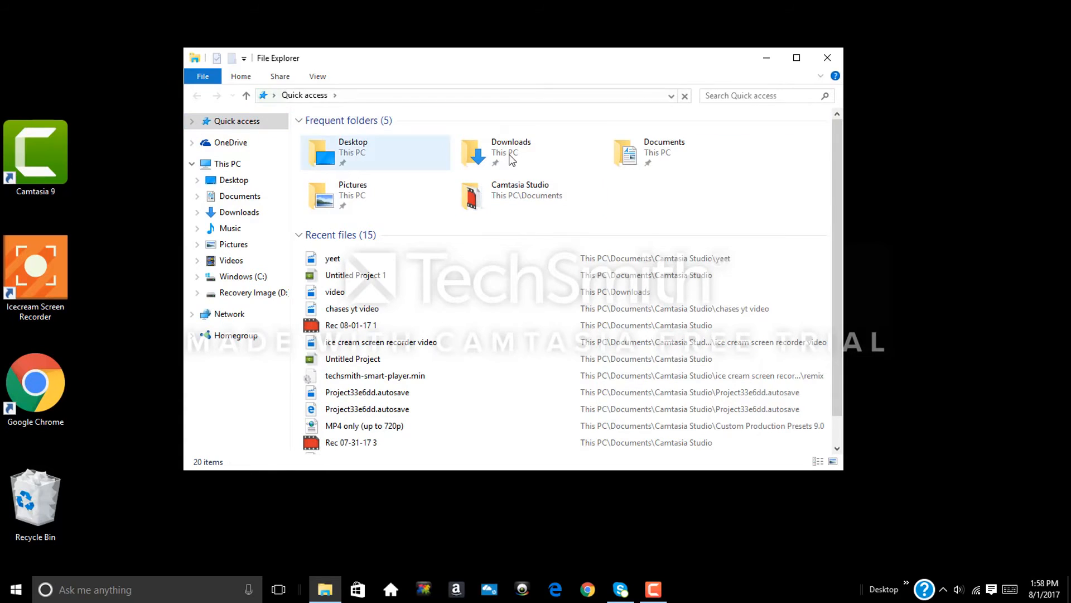
pyautogui.click(375, 375)
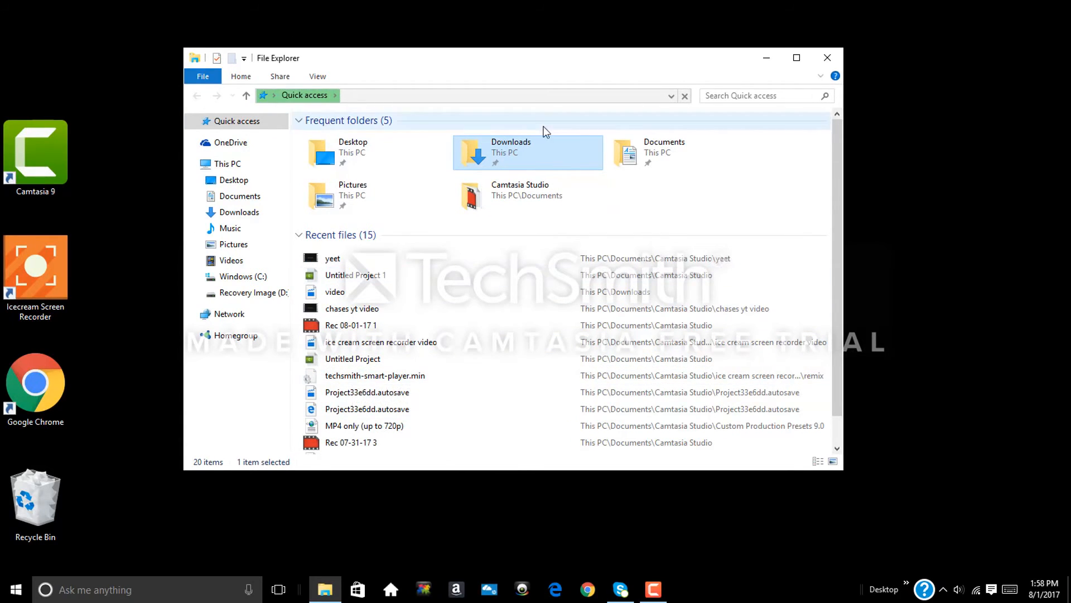
pyautogui.doubleClick(510, 152)
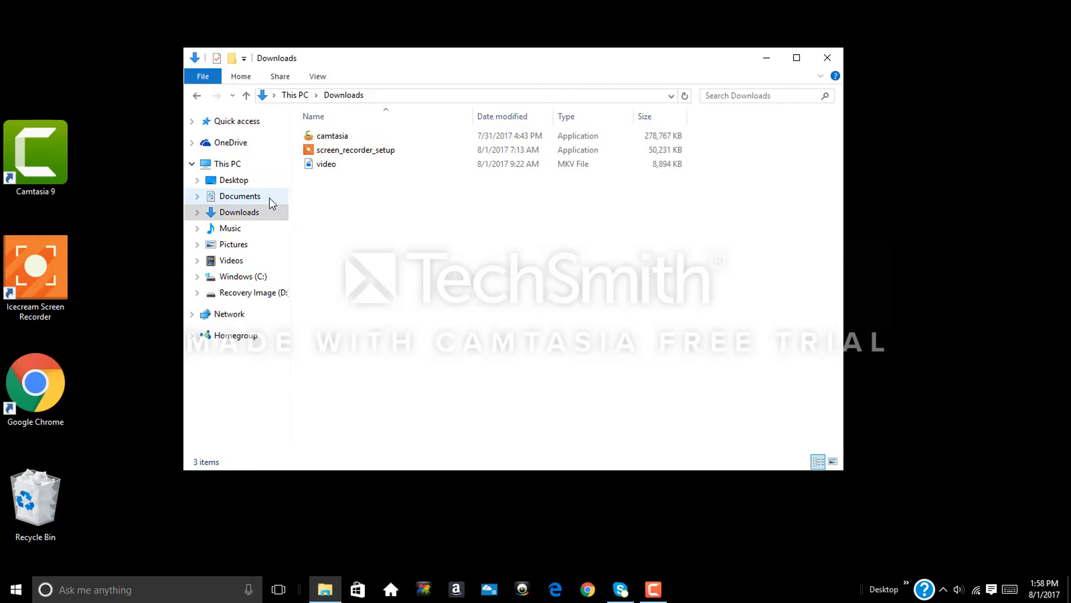
pyautogui.click(240, 196)
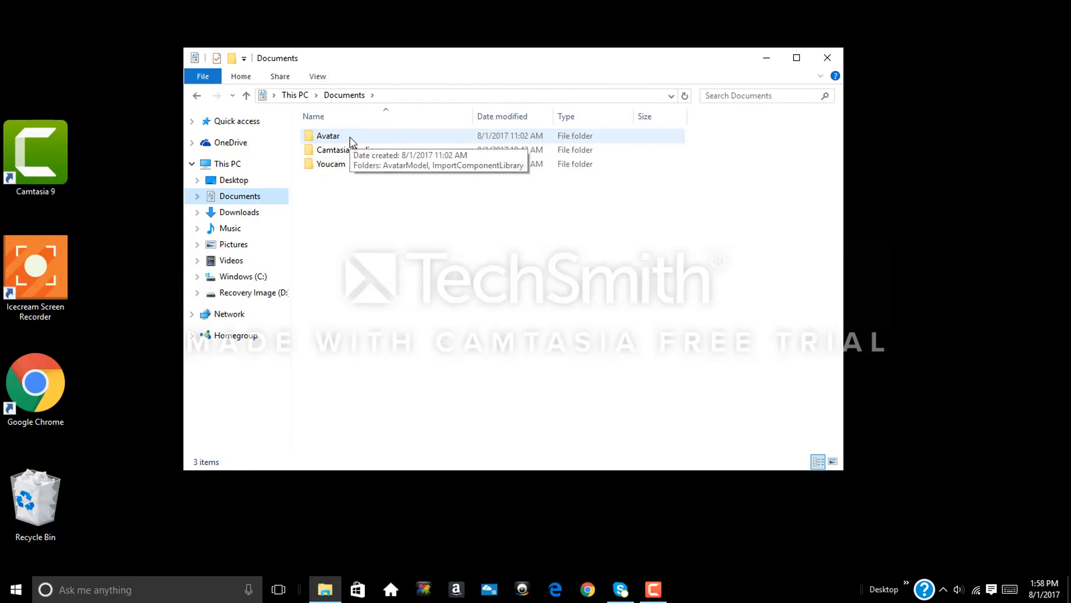
# - Look inside the Avatar and Videos folders, then return to Downloads listing the video MKV file
pyautogui.doubleClick(328, 135)
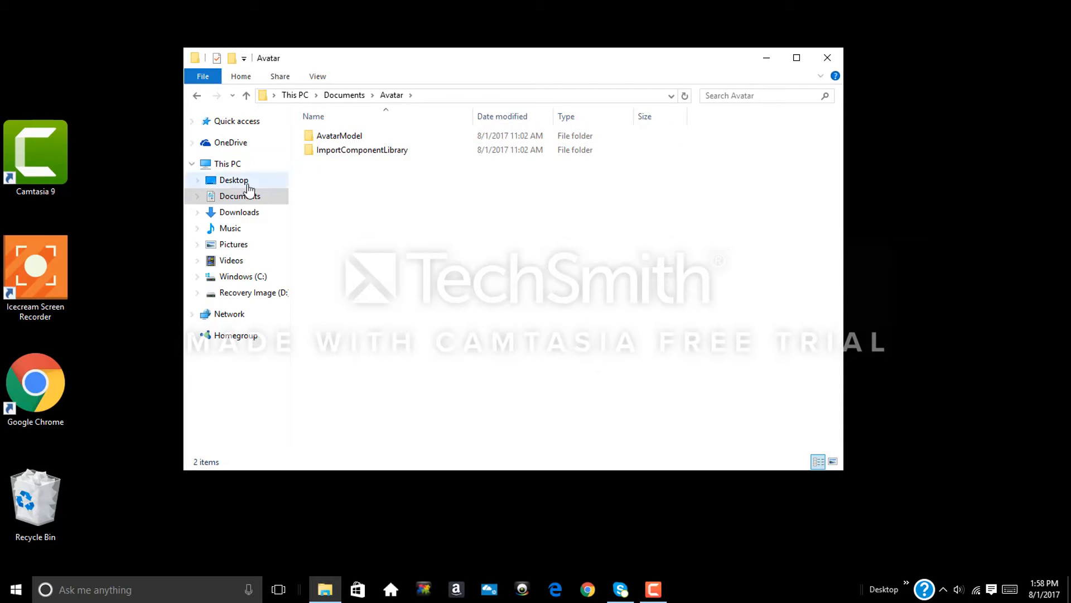
pyautogui.doubleClick(340, 135)
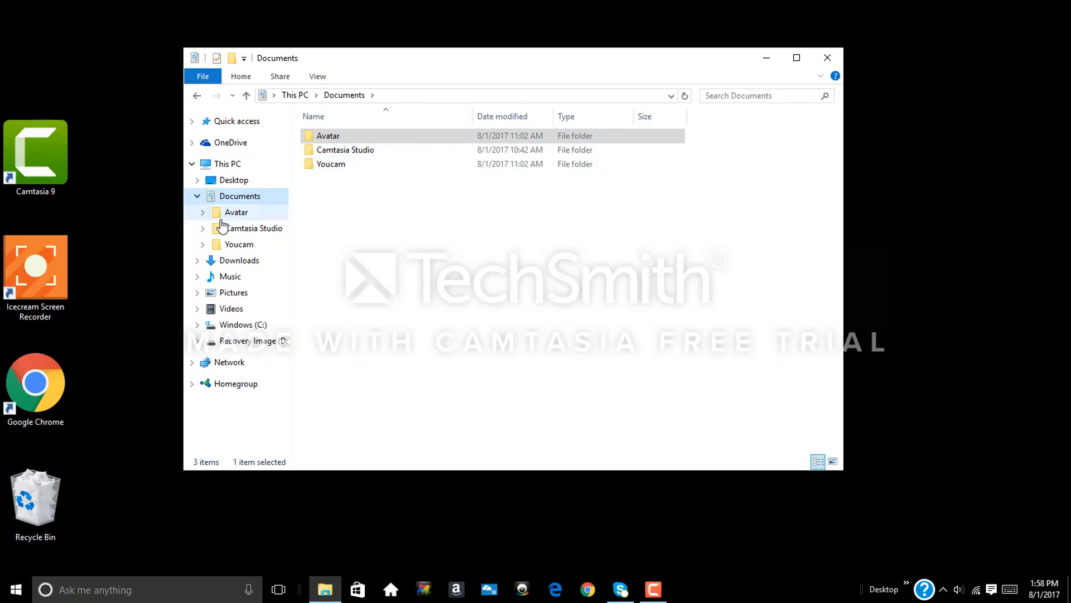
pyautogui.moveTo(231, 308)
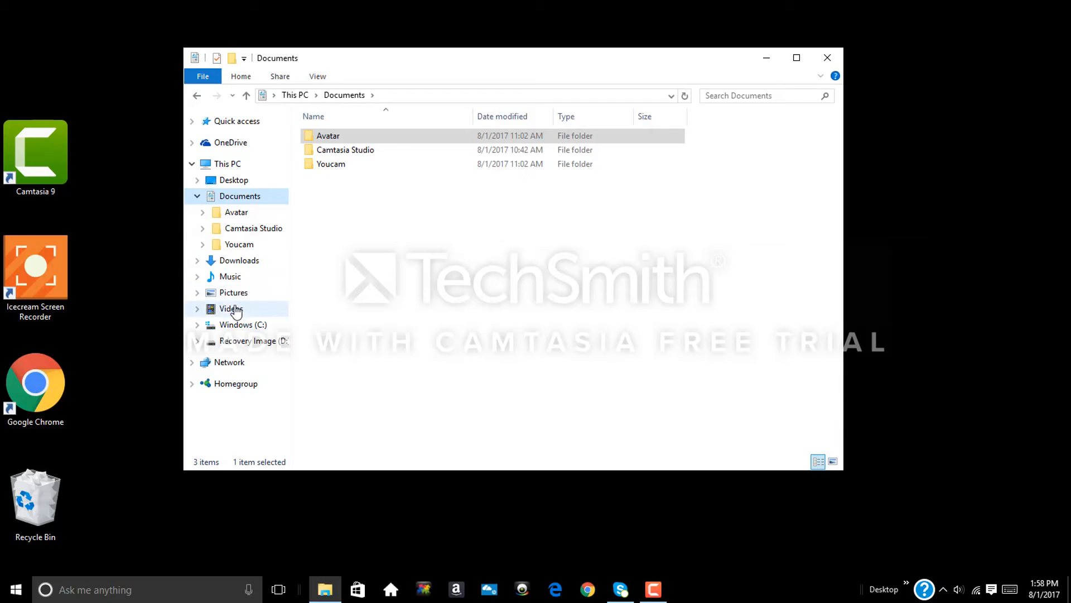
pyautogui.click(231, 308)
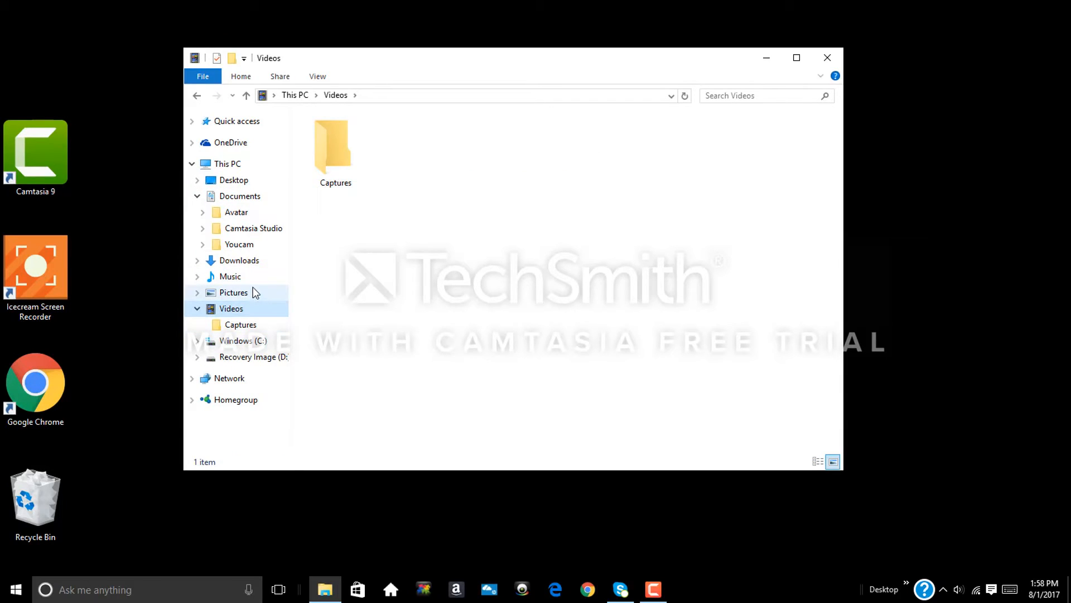
pyautogui.click(239, 260)
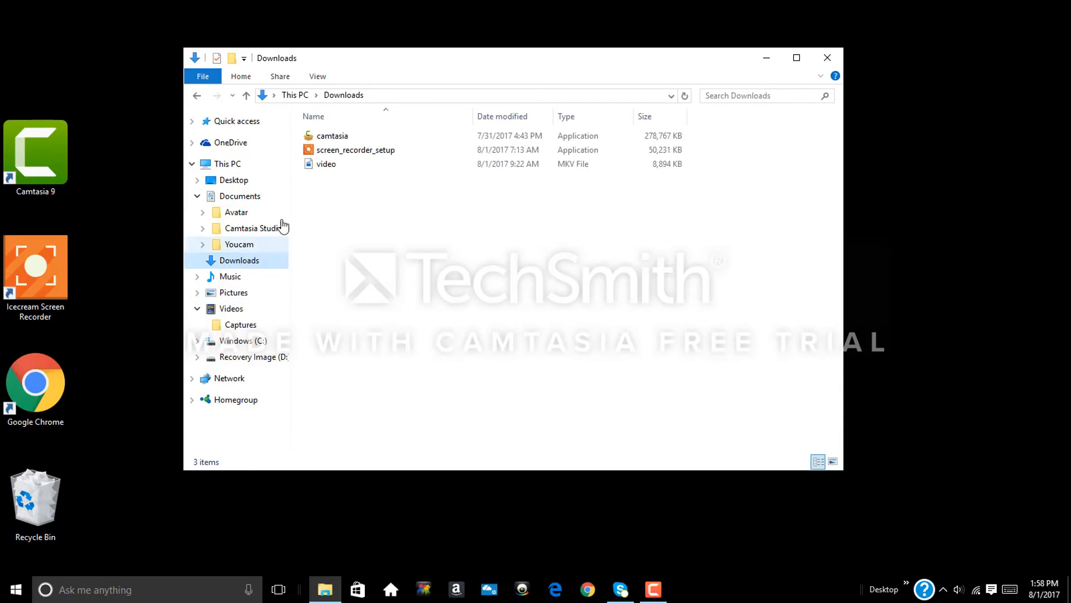
pyautogui.click(327, 164)
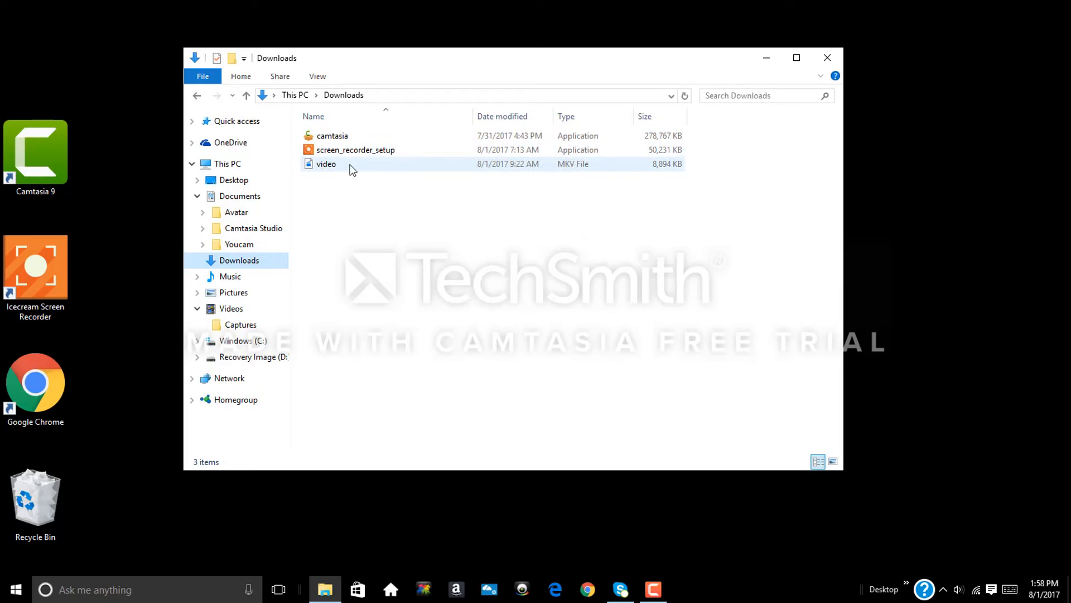
pyautogui.moveTo(354, 168)
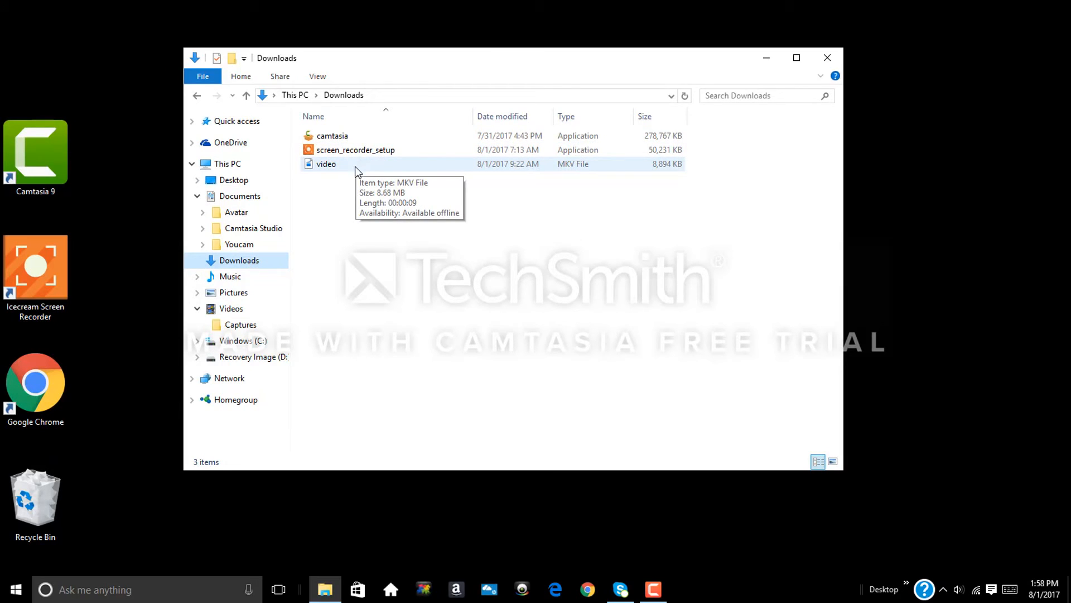
pyautogui.click(327, 163)
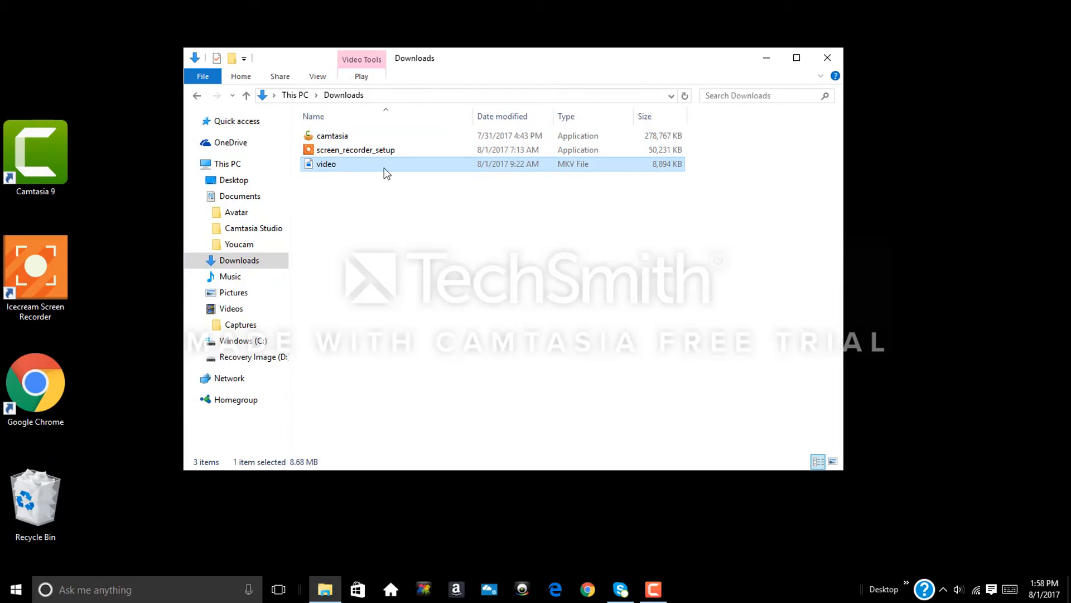
pyautogui.moveTo(352, 170)
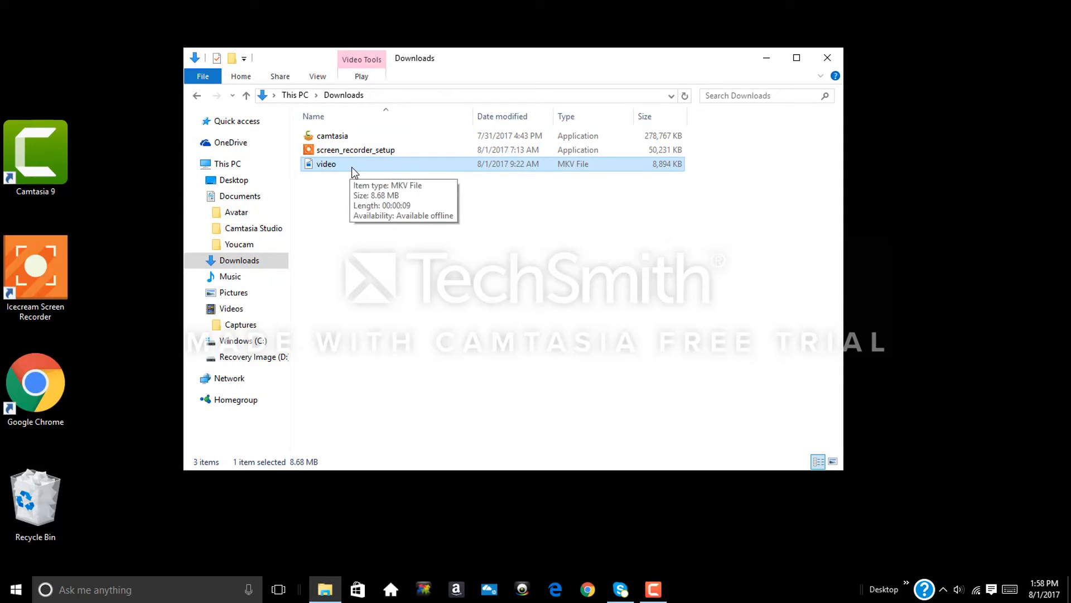
pyautogui.doubleClick(326, 164)
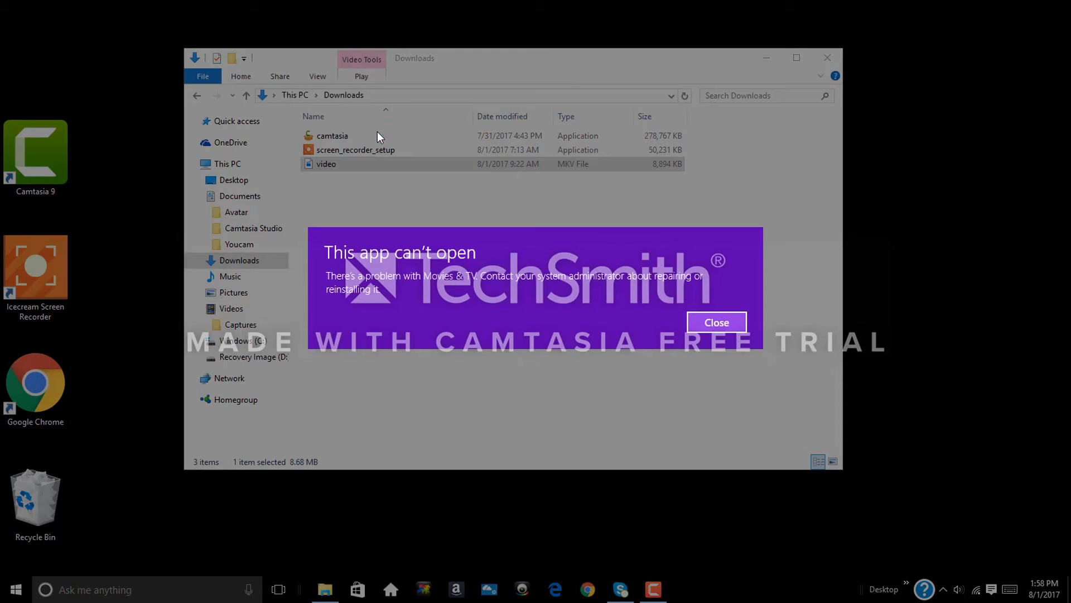
pyautogui.click(715, 322)
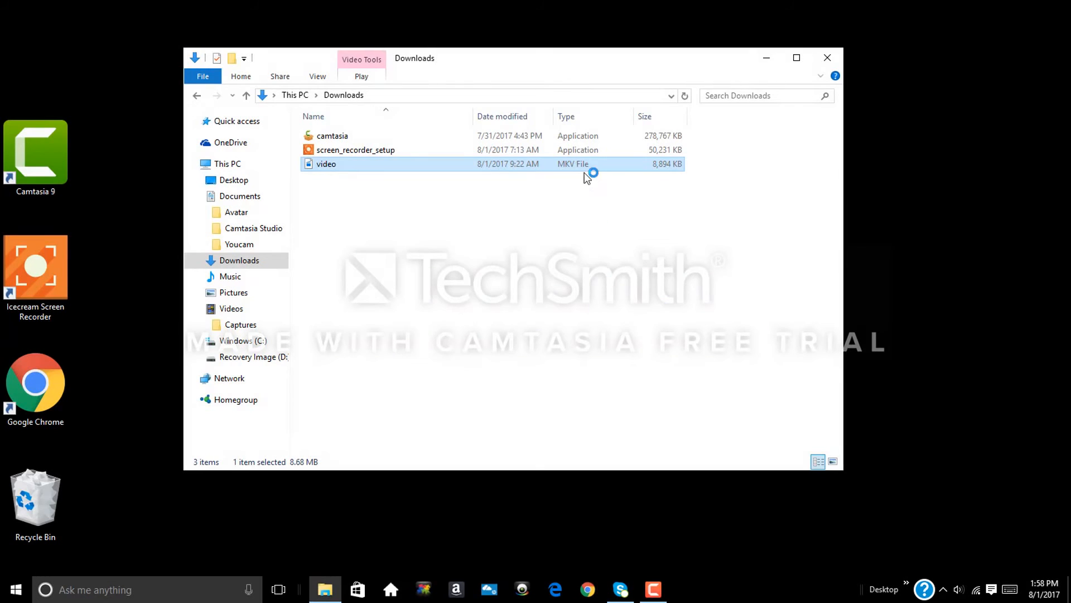
pyautogui.moveTo(625, 309)
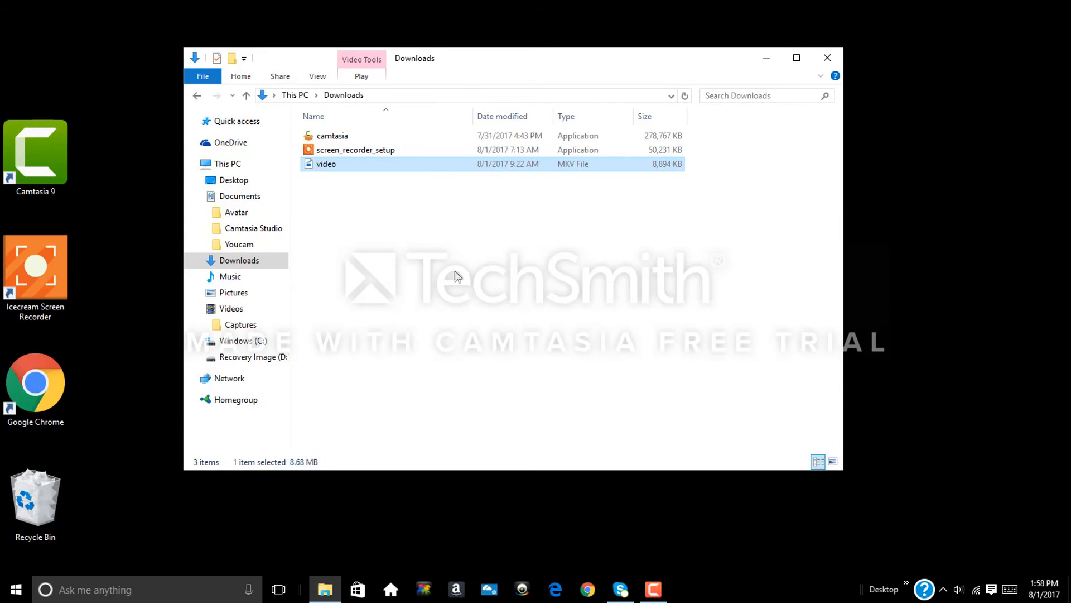
pyautogui.moveTo(473, 164)
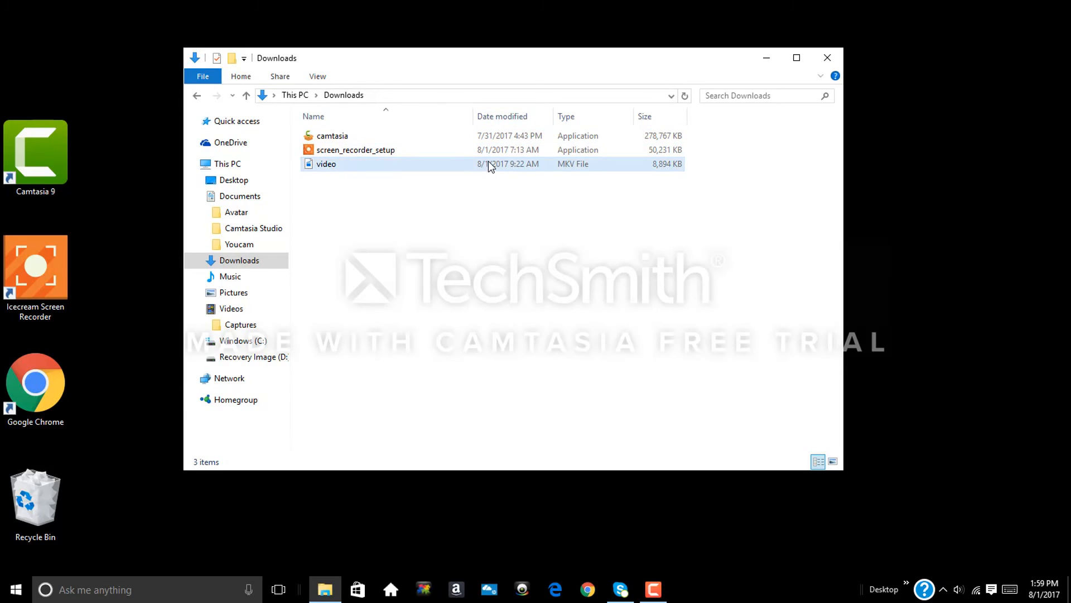
pyautogui.moveTo(538, 170)
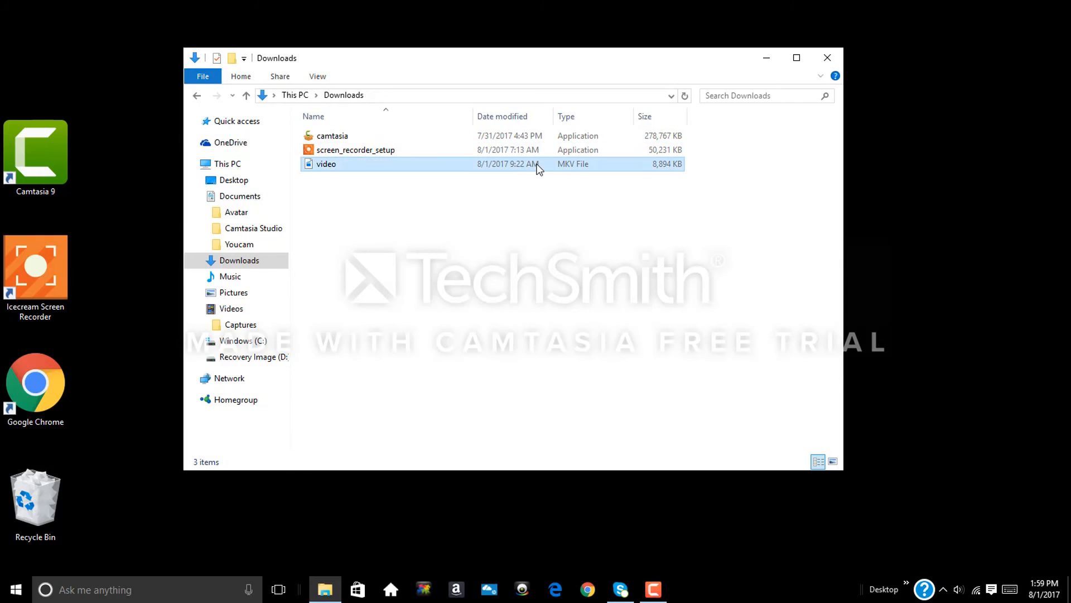
pyautogui.rightClick(327, 164)
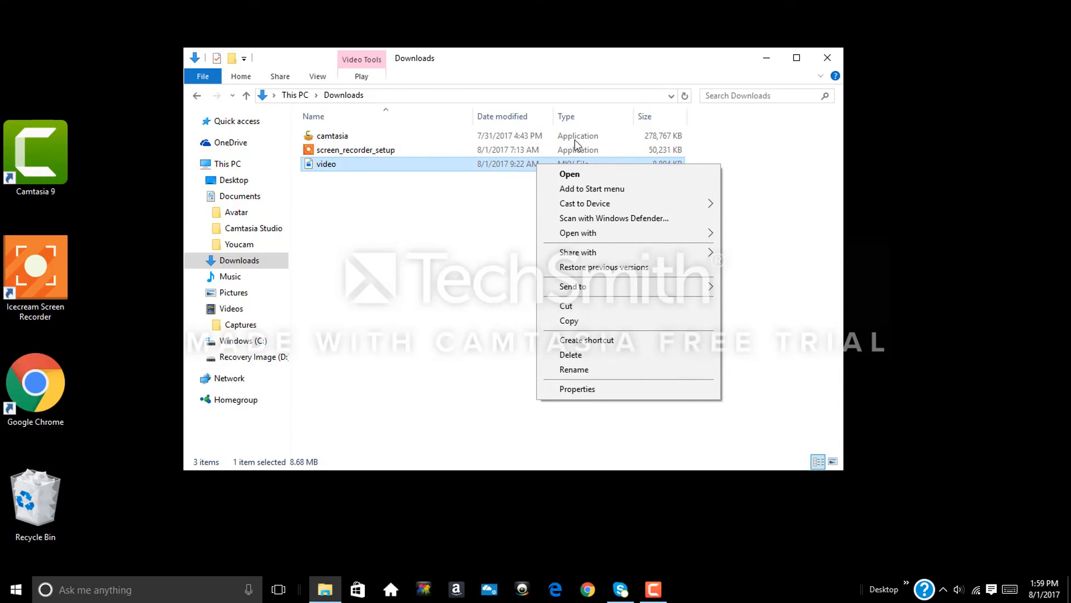
pyautogui.click(425, 301)
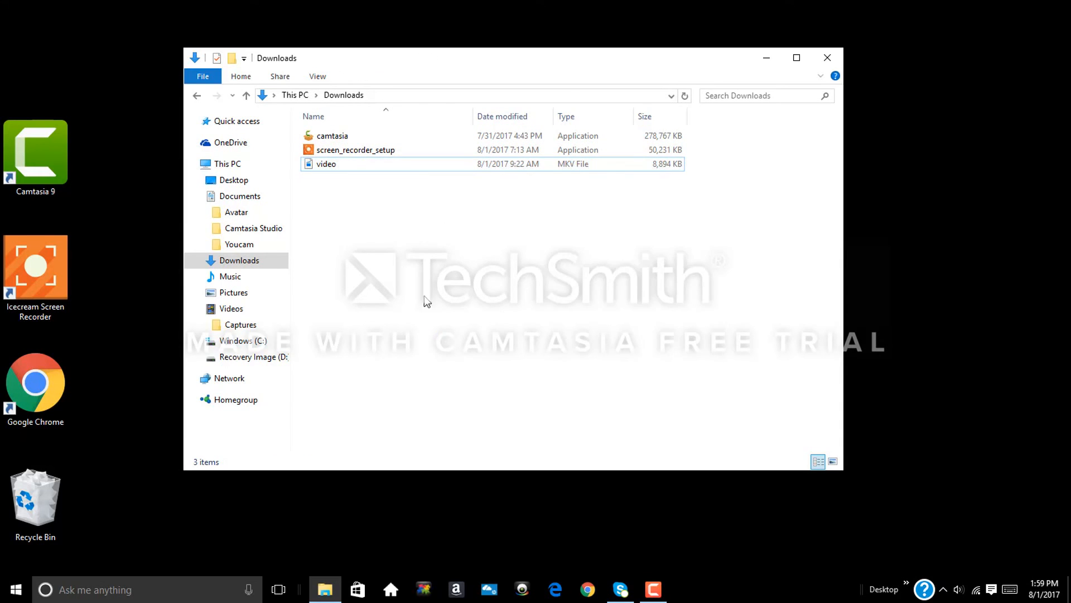
pyautogui.moveTo(431, 297)
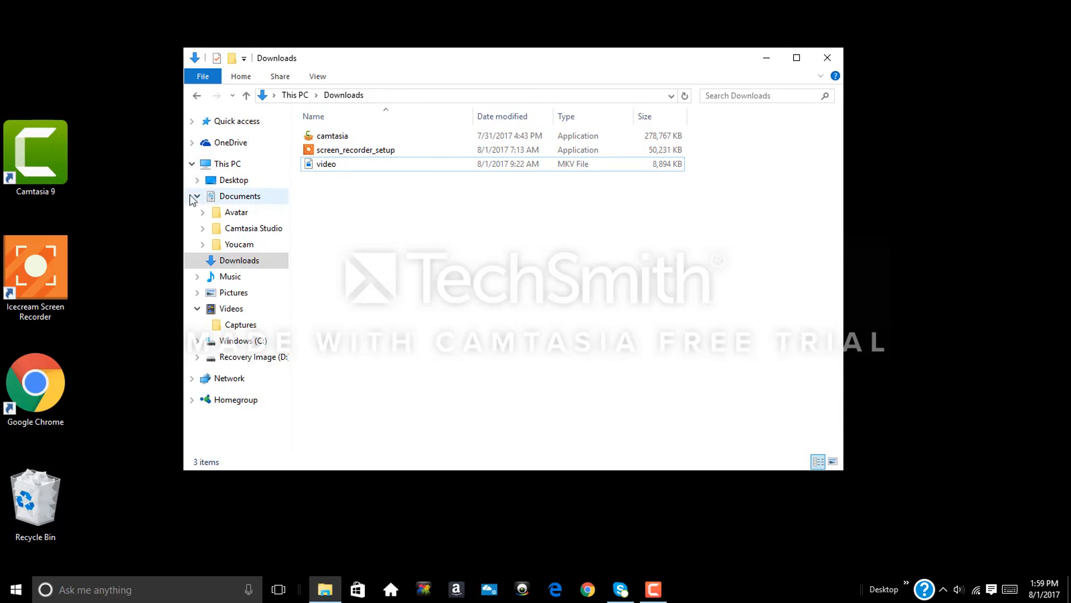
# - Collapse Documents in the navigation pane and close File Explorer to show the desktop
pyautogui.click(196, 196)
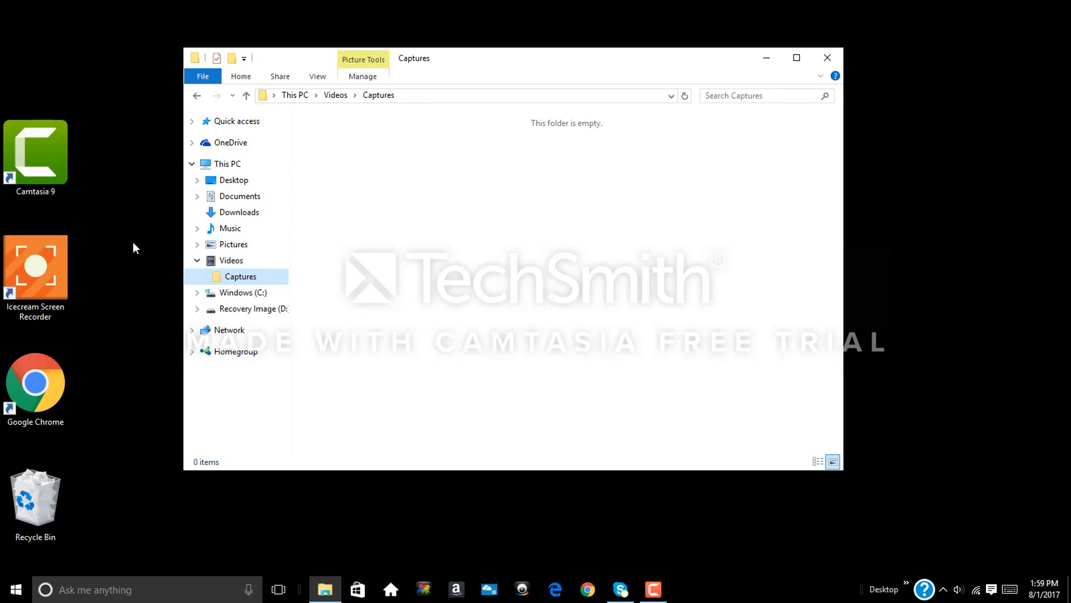
pyautogui.moveTo(586, 45)
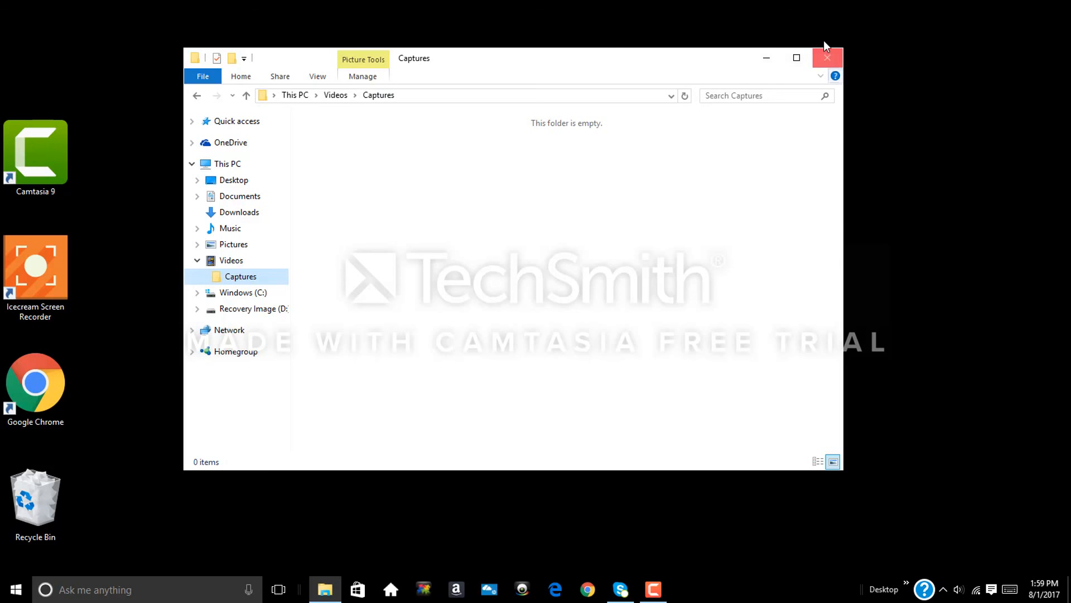
pyautogui.click(827, 57)
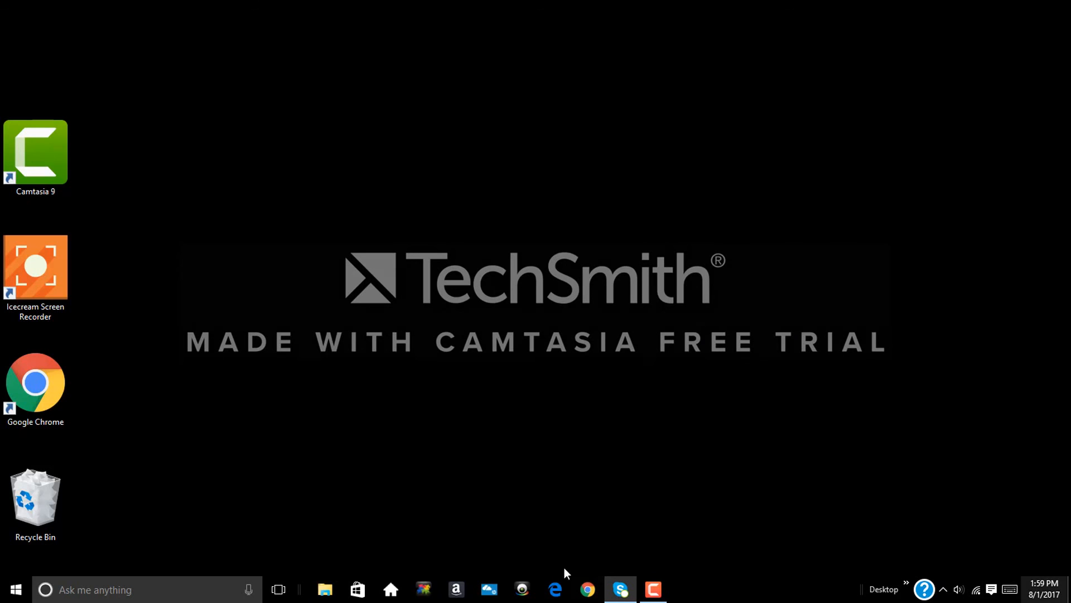